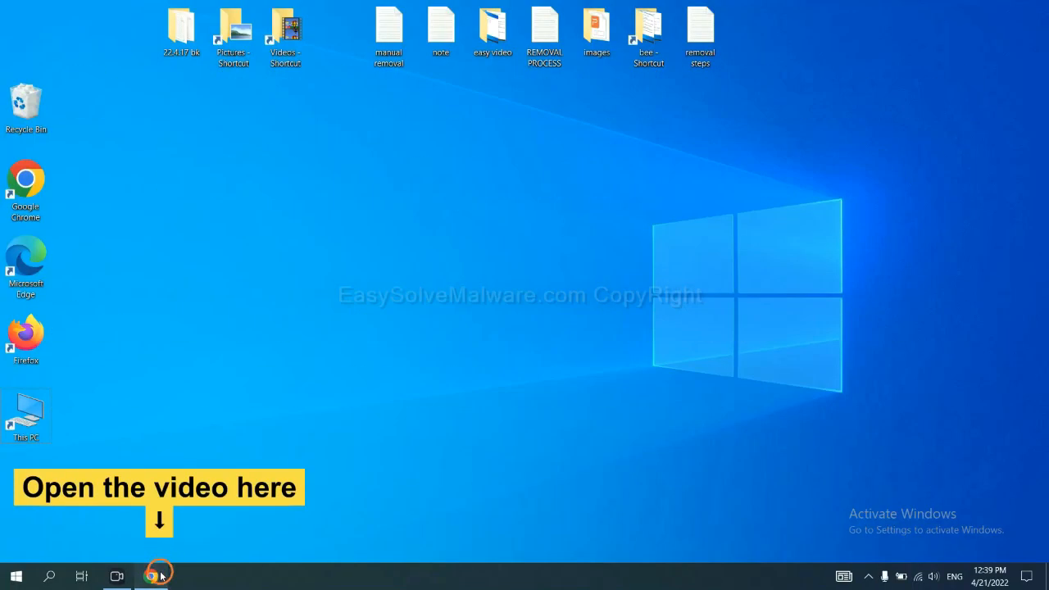
Open Chrome and scroll the easysolvemalware.com guide to download SpyHunter for Windows
click(151, 576)
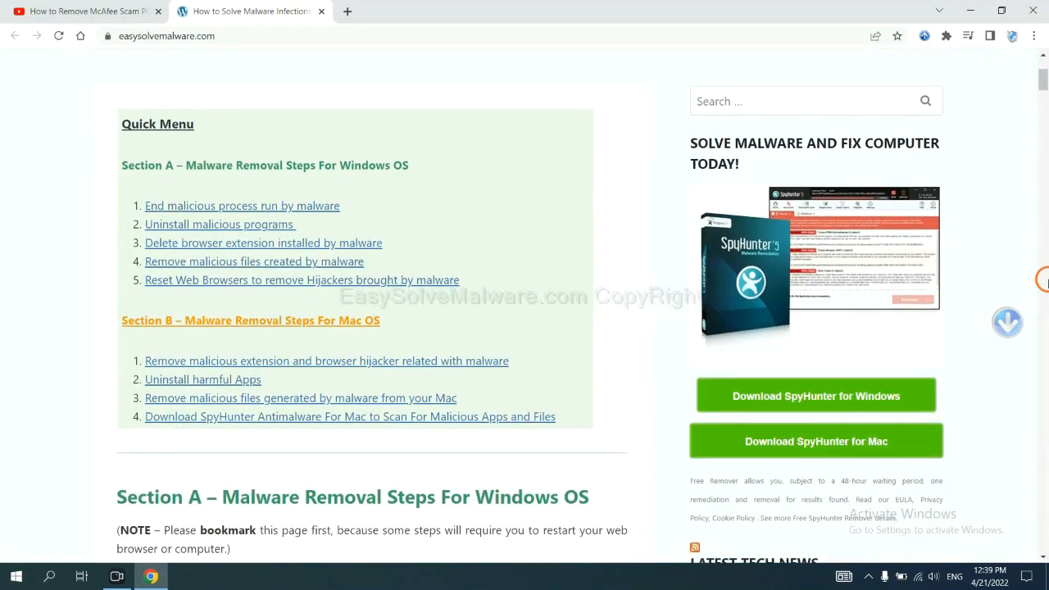
scroll(down, 3)
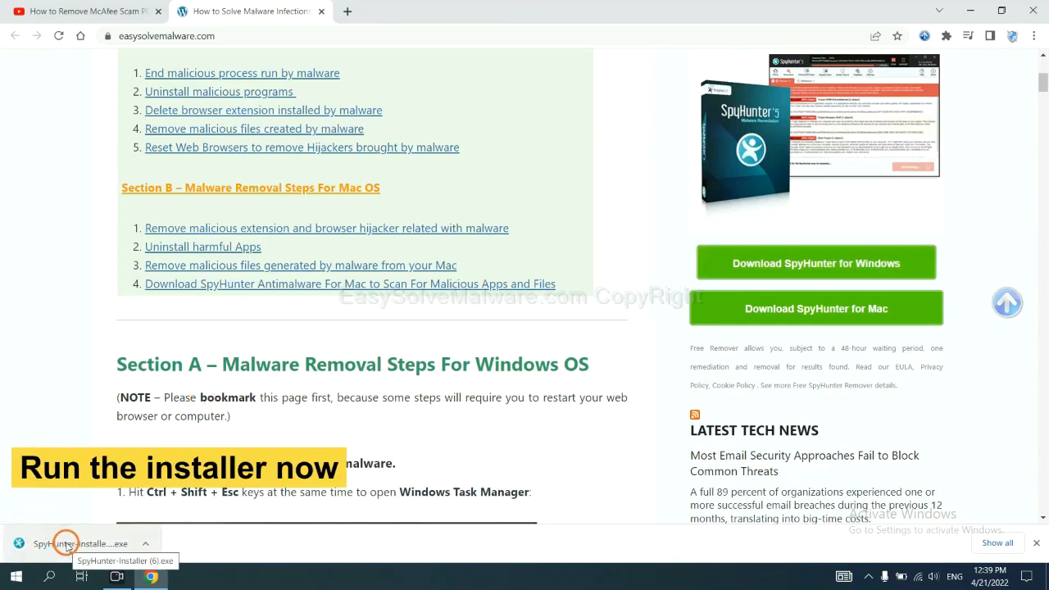
Run the downloaded installer in English, accept the EULA, and install SpyHunter 5
click(65, 544)
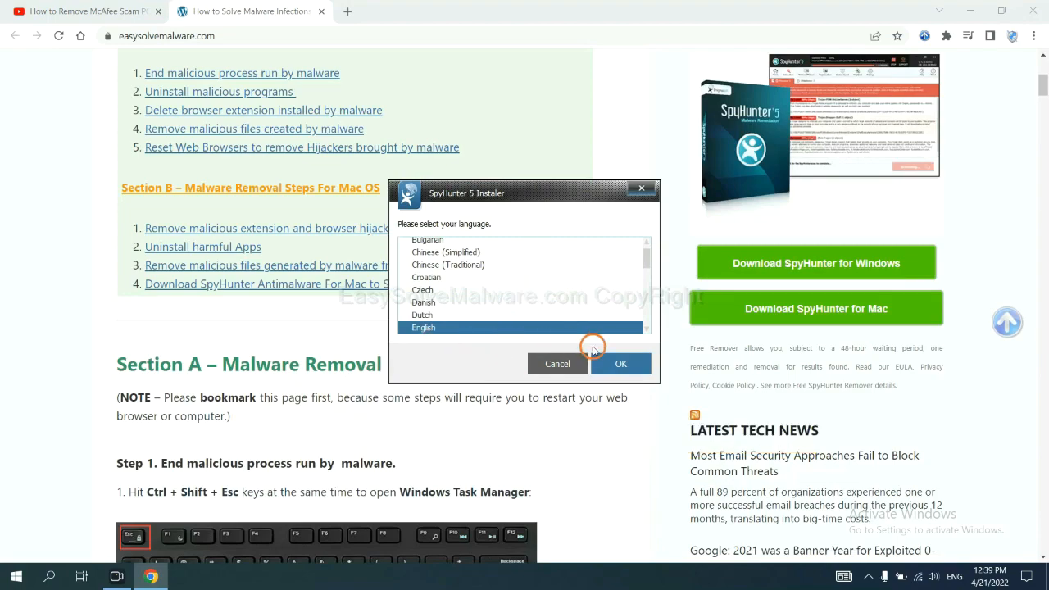
click(620, 364)
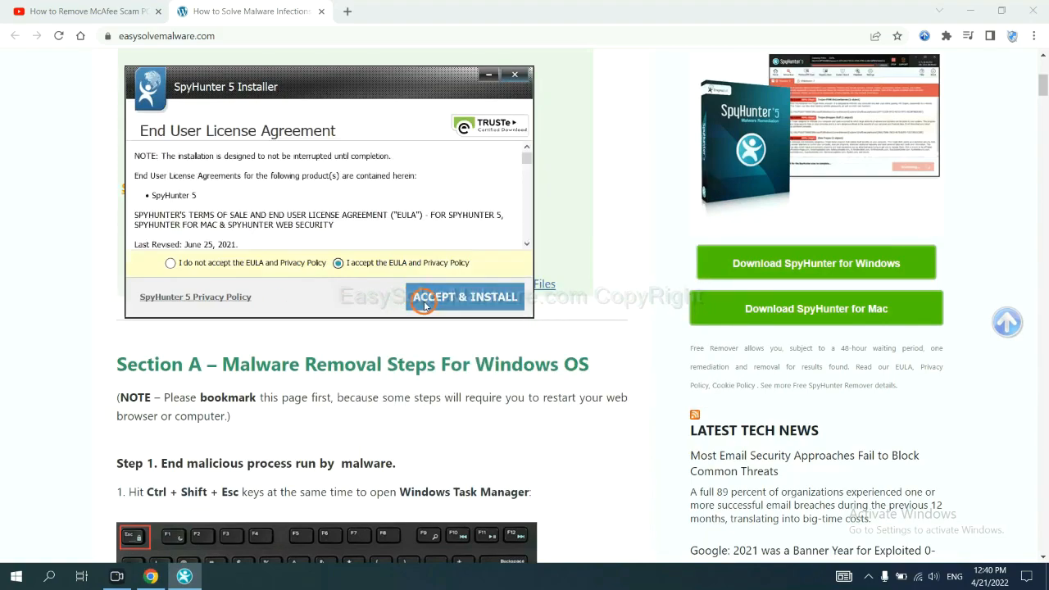
click(464, 297)
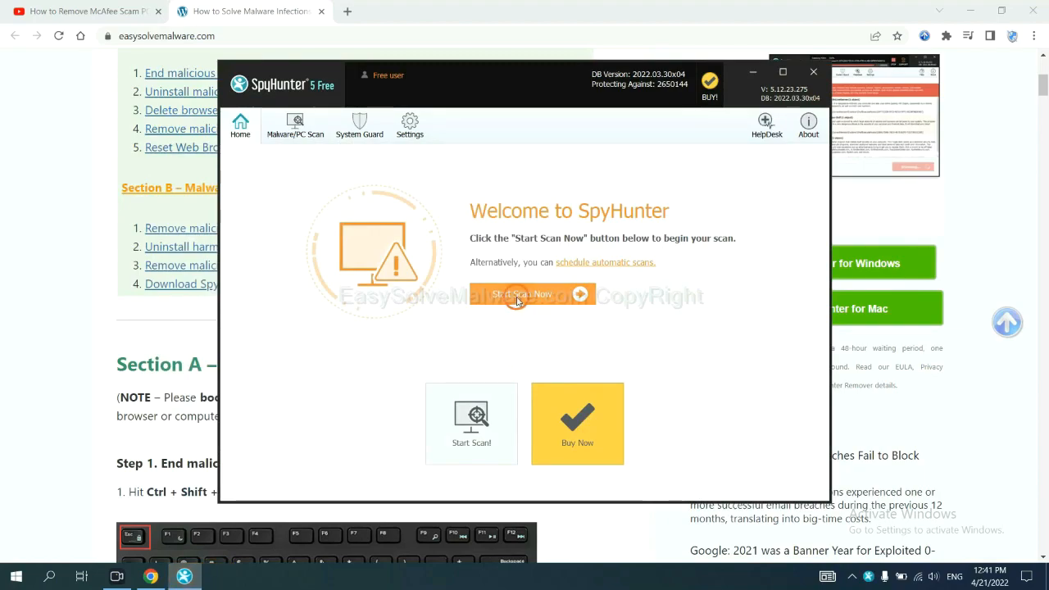
Run a SpyHunter scan and continue past the Unknown Objects results
click(520, 294)
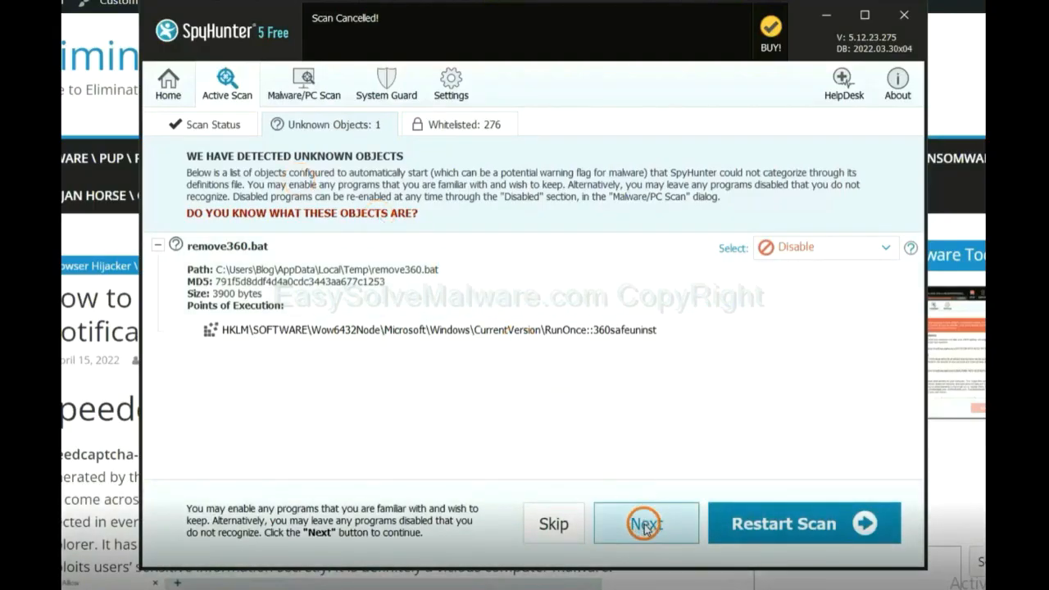
click(645, 524)
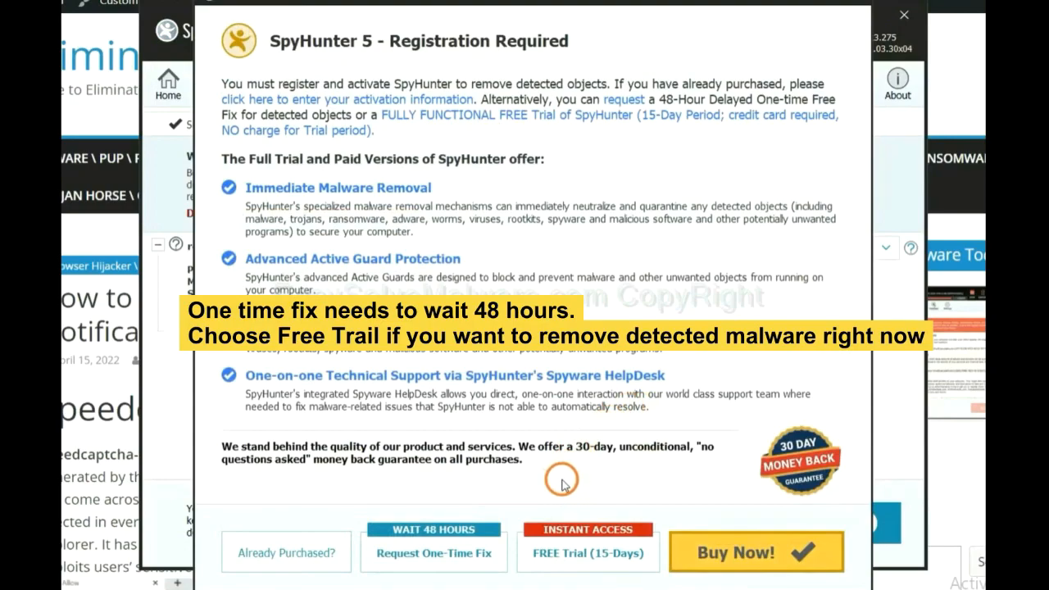
mouse_move(447, 559)
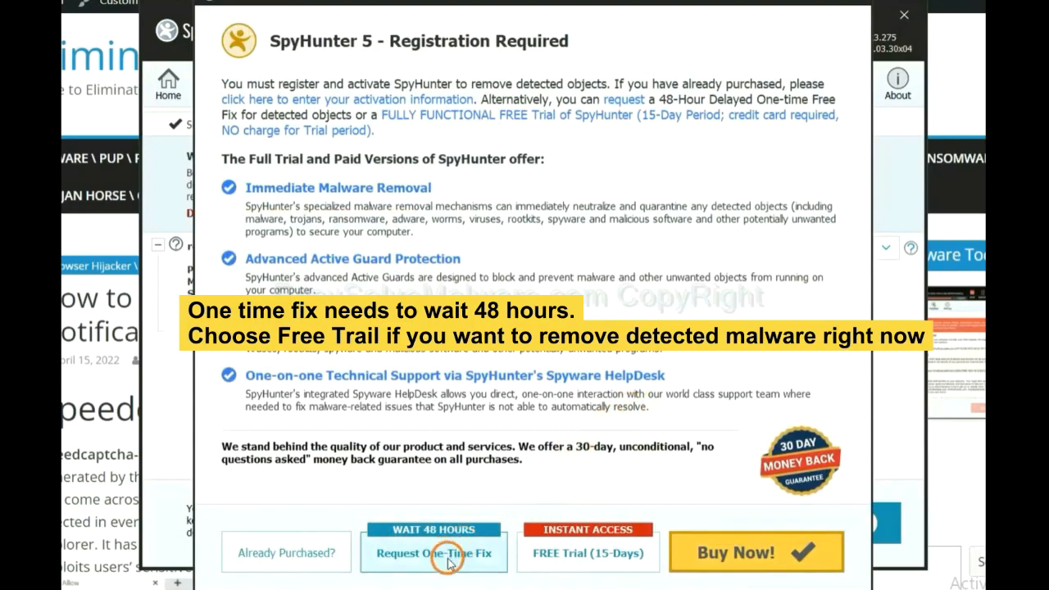
mouse_move(586, 566)
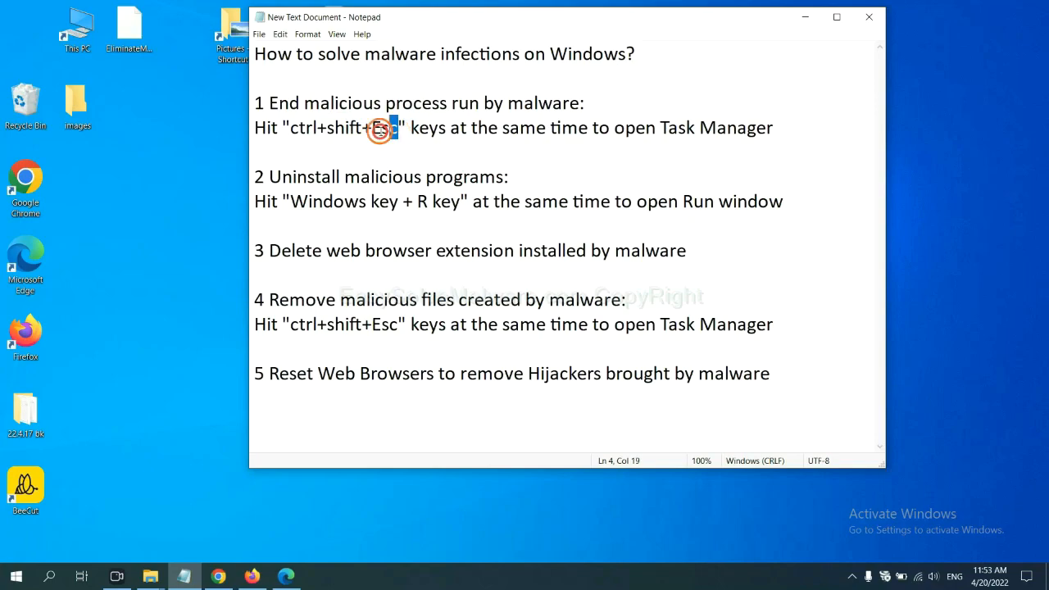
drag(399, 128, 286, 128)
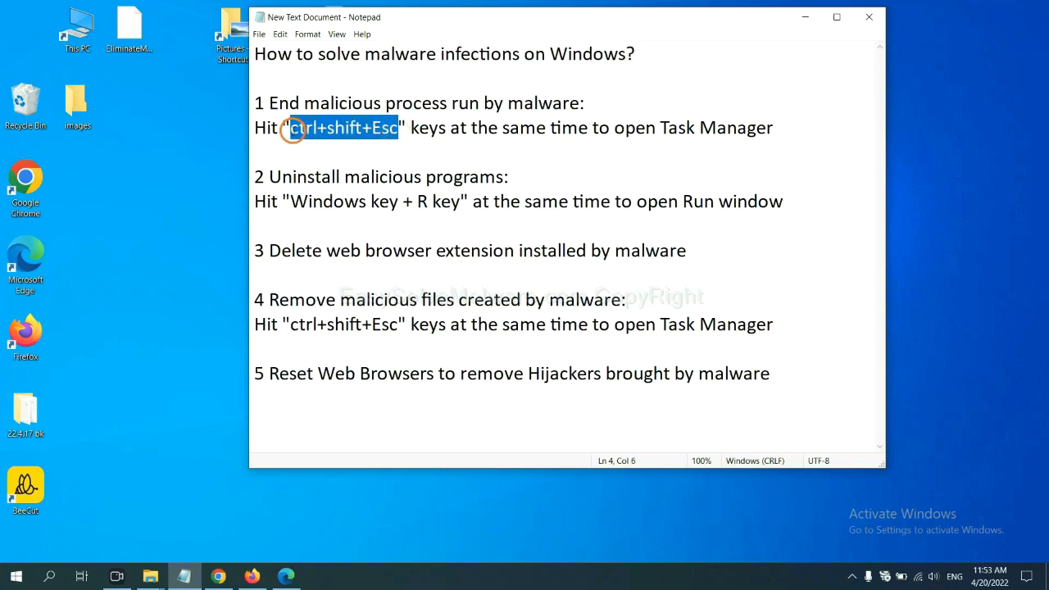
key(ctrl+shift+esc)
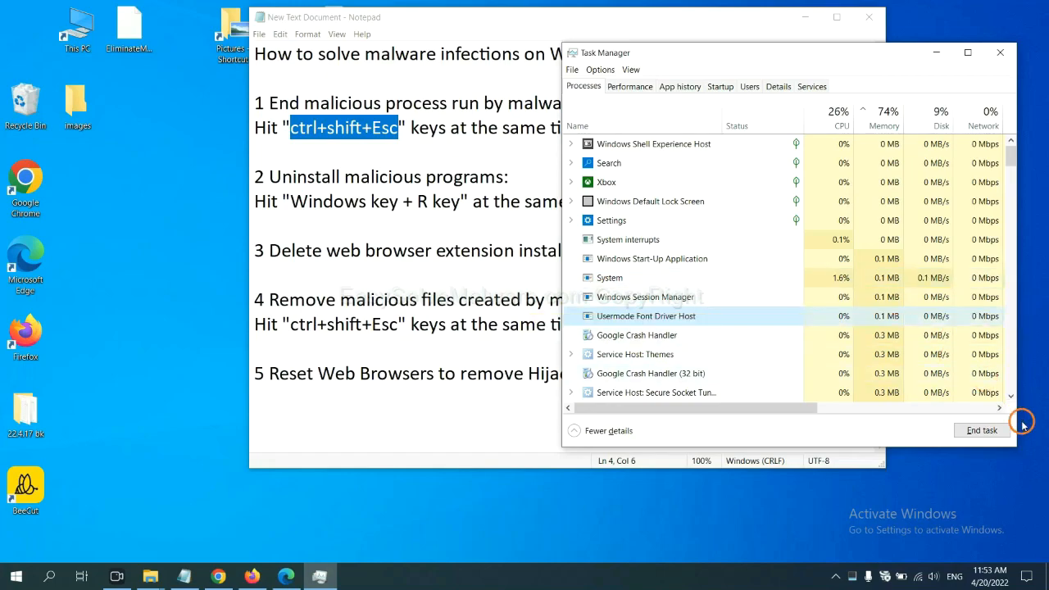
mouse_move(974, 42)
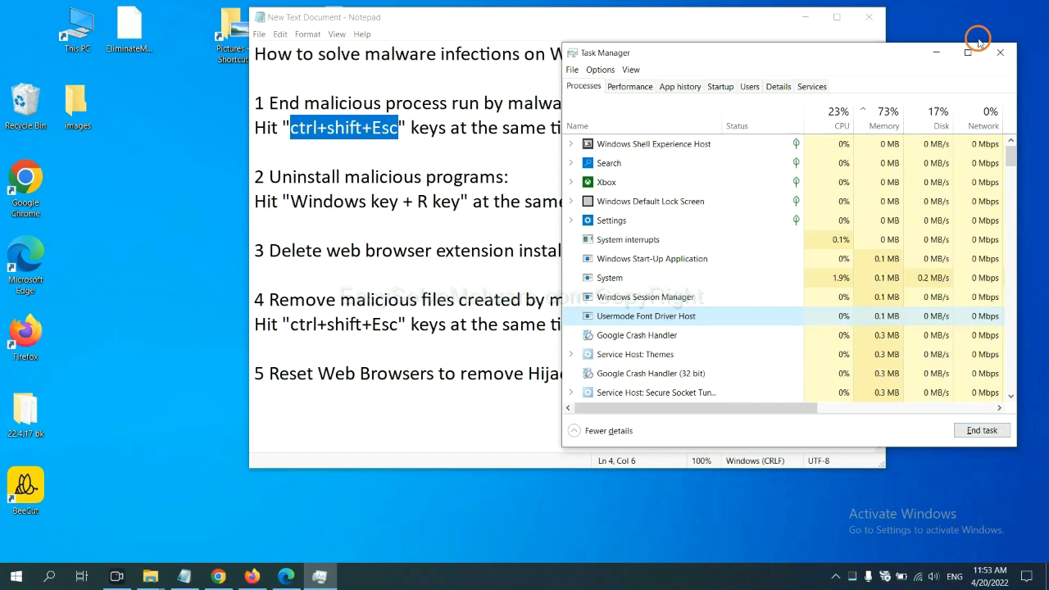
click(1000, 56)
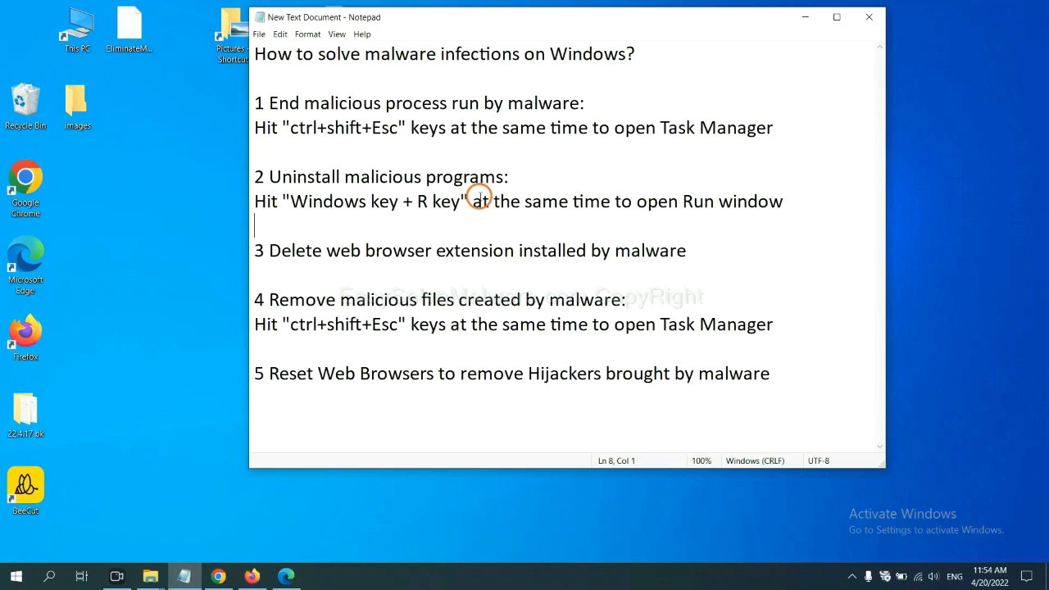
mouse_move(217, 211)
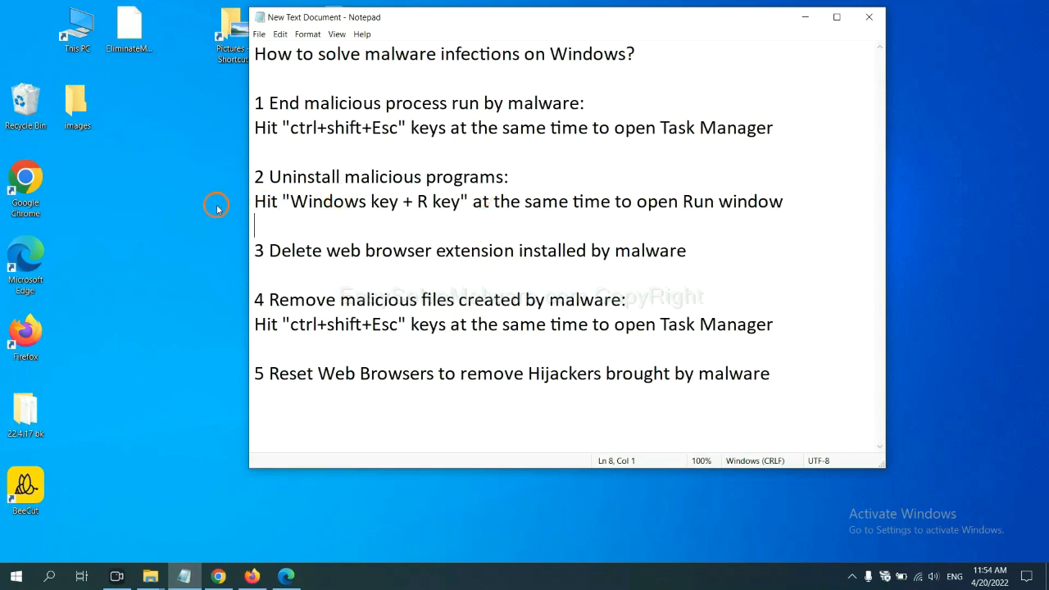
Open the Run dialog with Win+R and launch 'control panel'
double_click(328, 201)
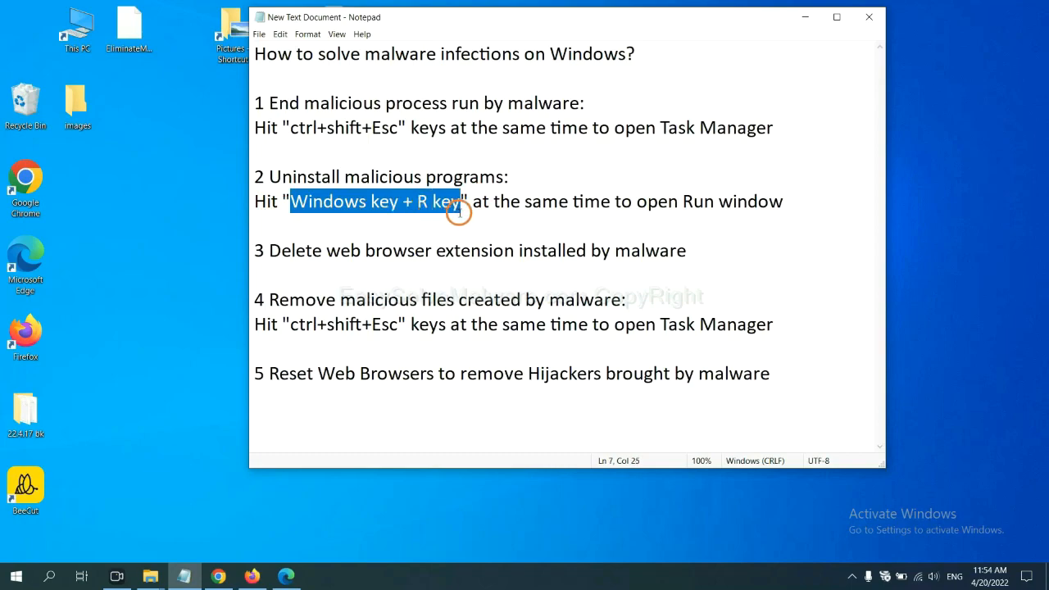
key(Win+r)
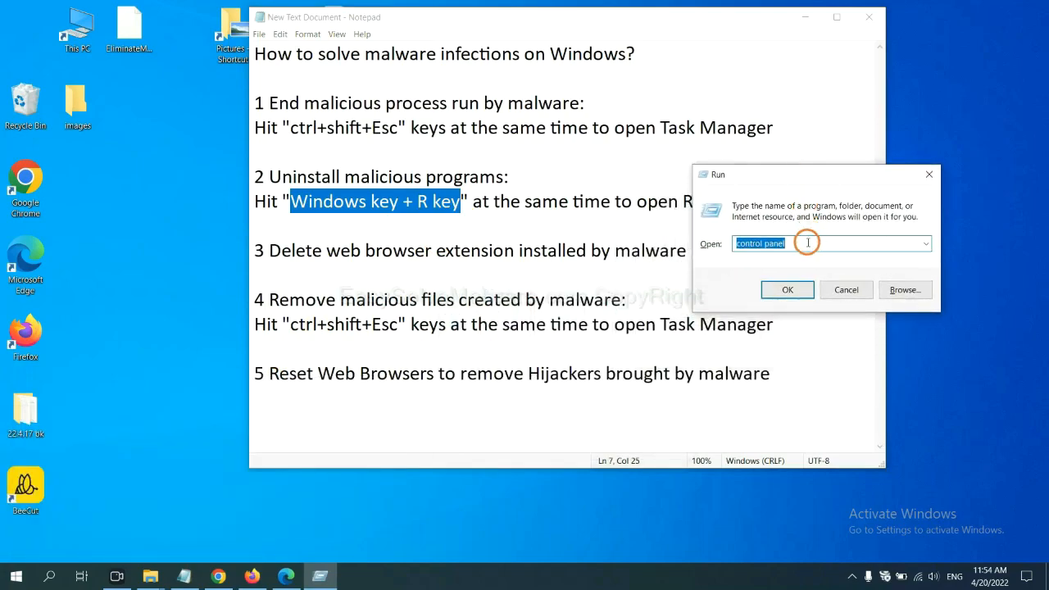
click(816, 243)
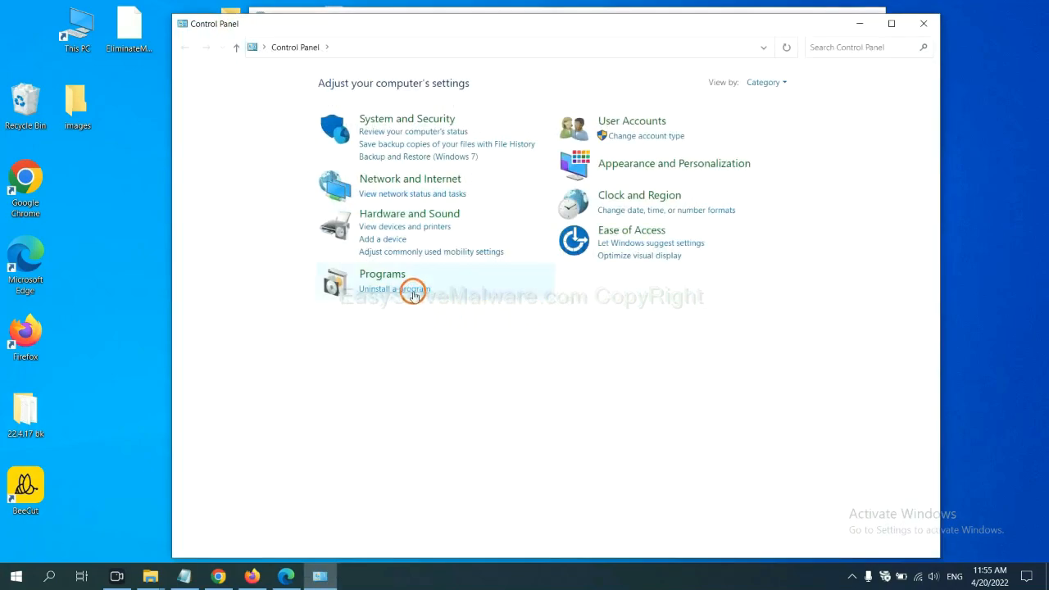
Open Uninstall a program and select the suspicious entry in Programs and Features
click(393, 289)
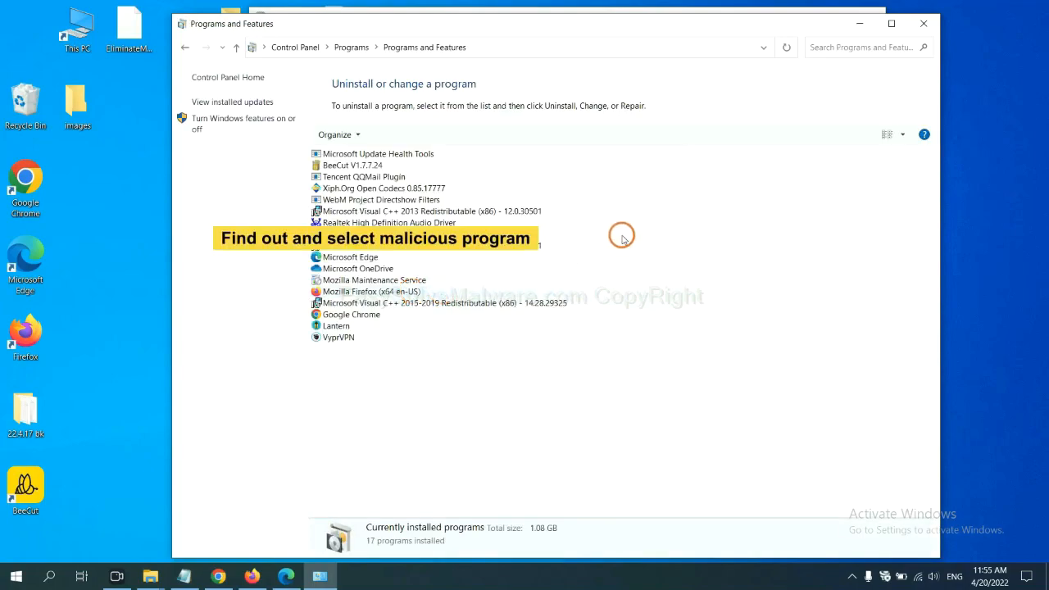
mouse_move(635, 224)
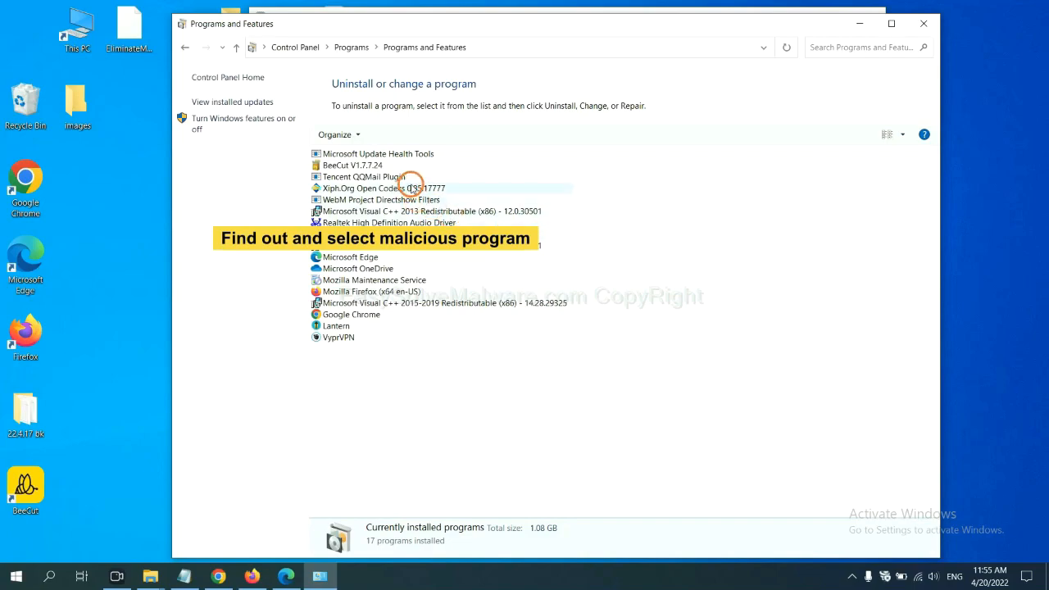
click(406, 188)
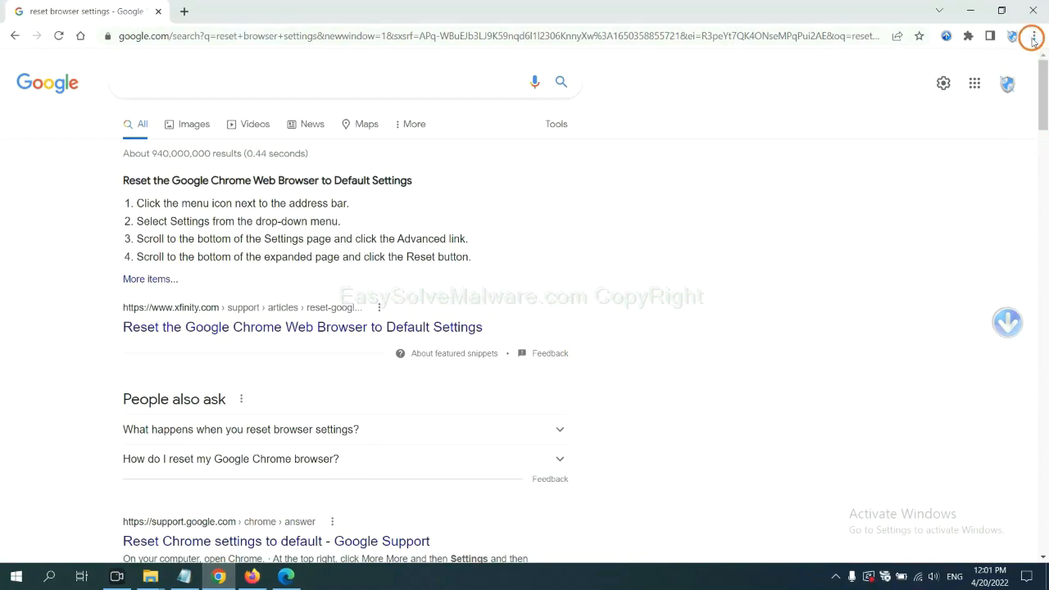
Open Chrome's Extensions page to review the Scroll To Top extension
click(1034, 36)
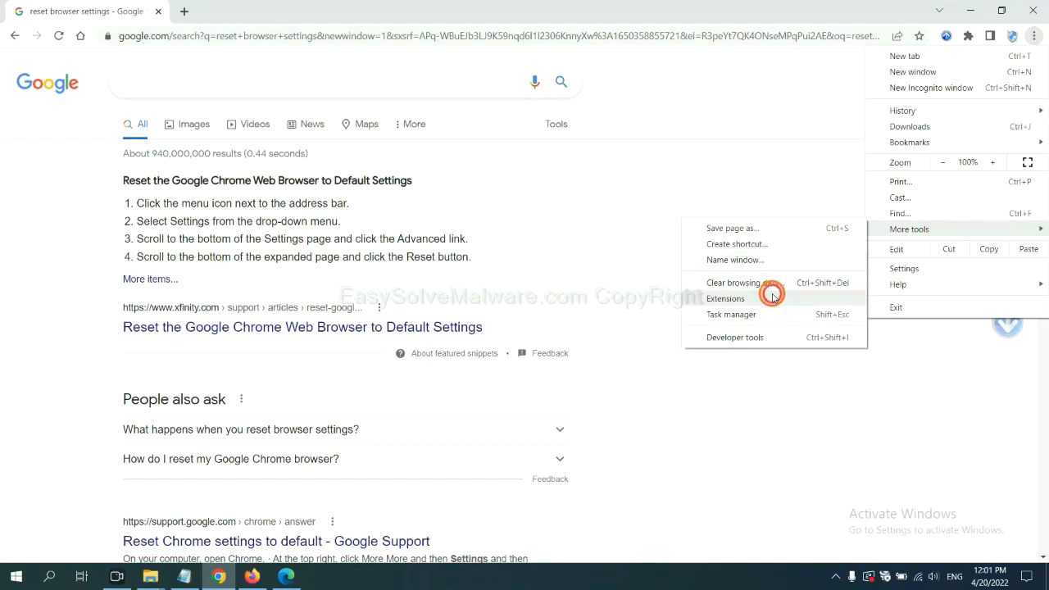
click(726, 299)
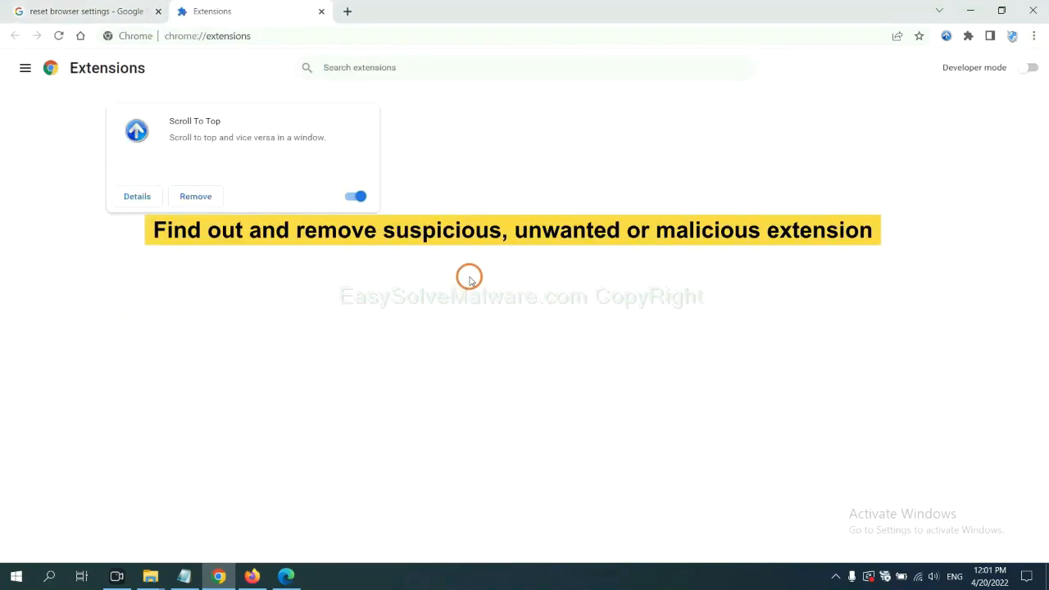
mouse_move(473, 267)
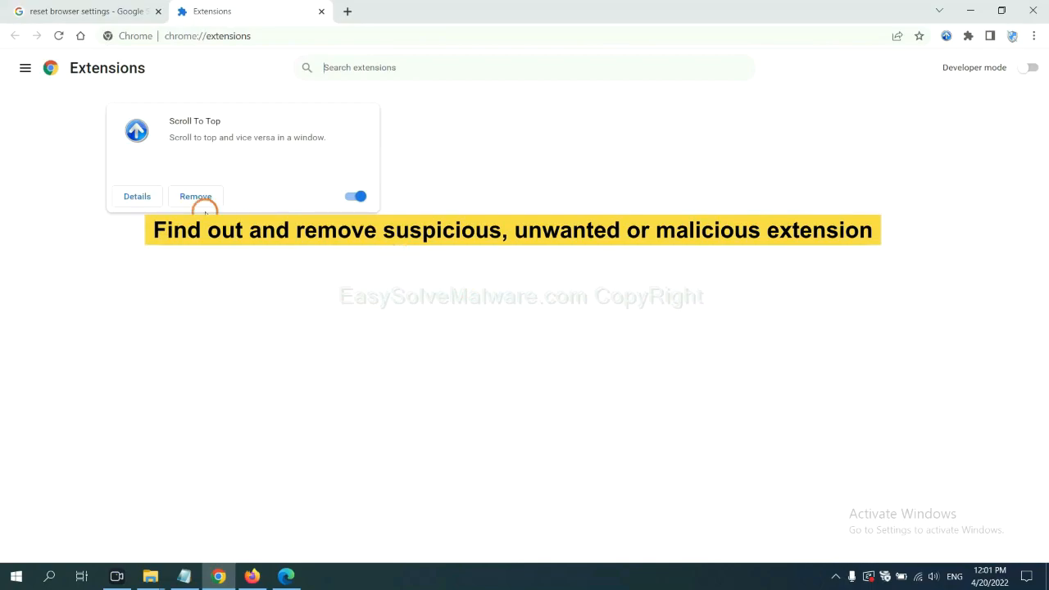
mouse_move(386, 405)
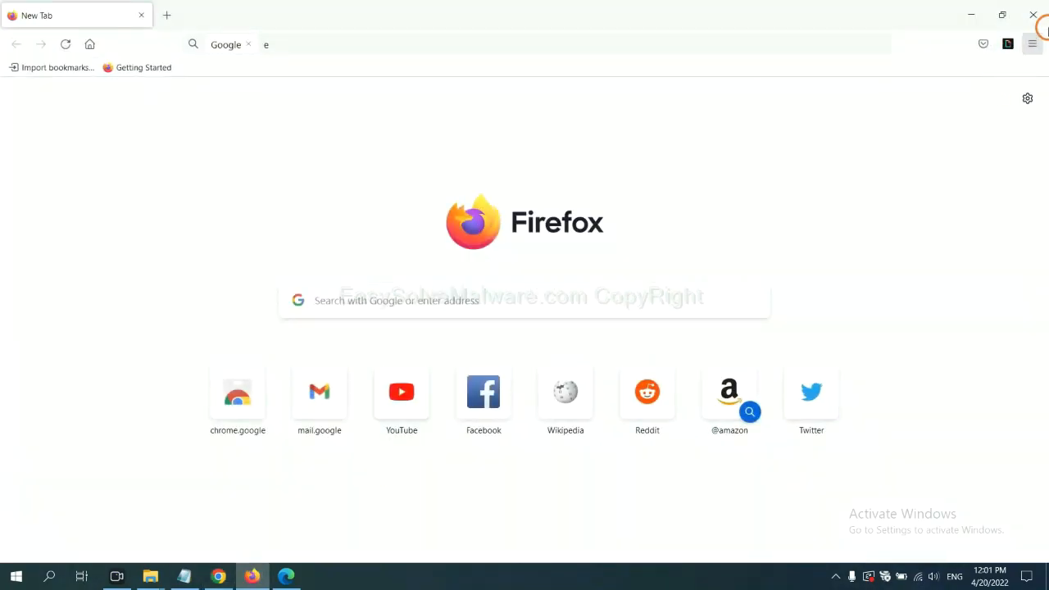
Review Firefox's Add-ons and themes, where GIPHY for Firefox is enabled
click(1032, 43)
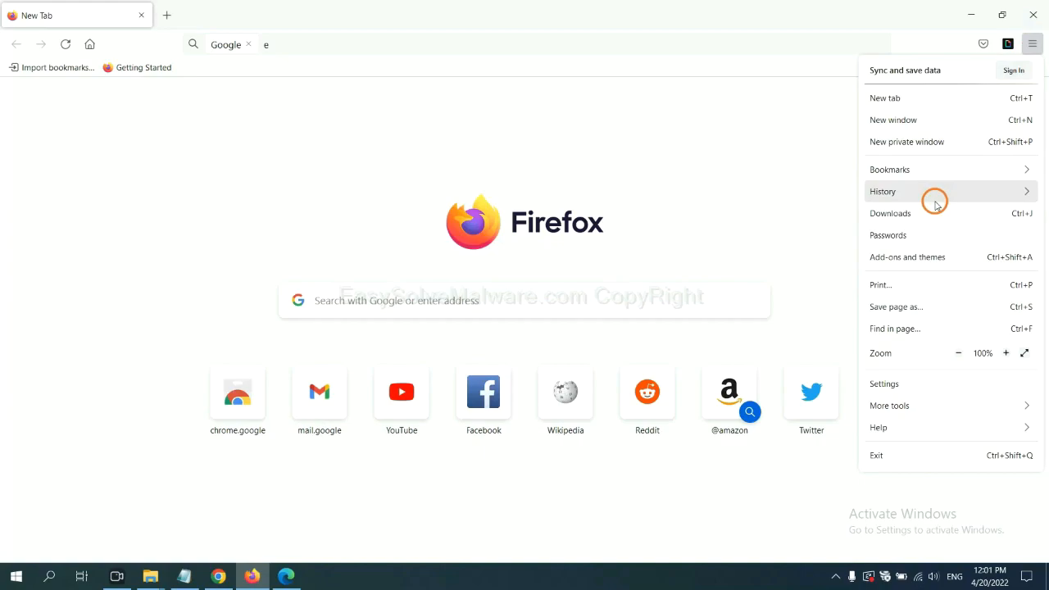
mouse_move(916, 262)
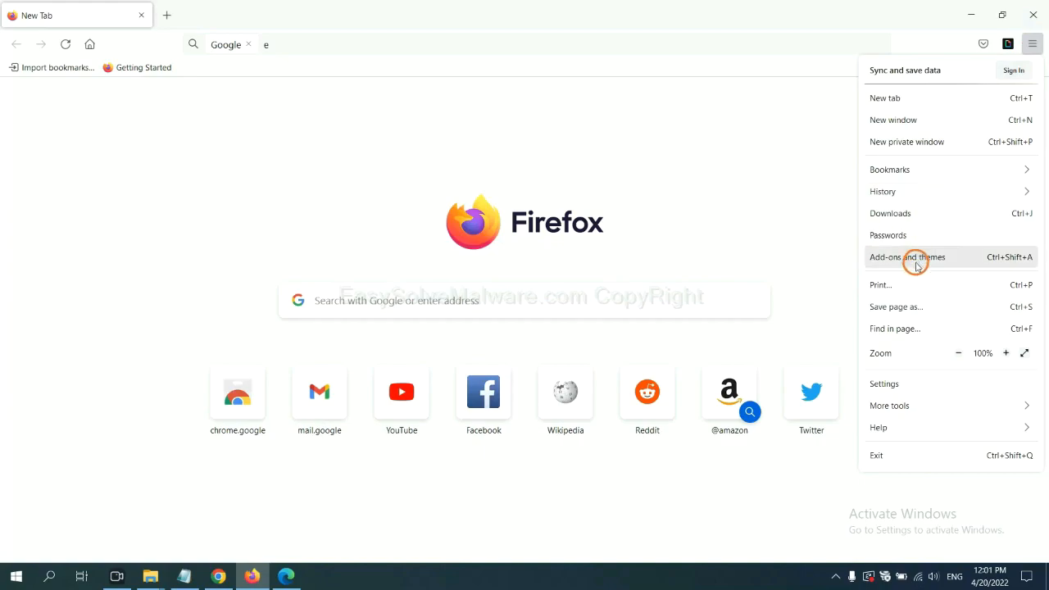
click(916, 257)
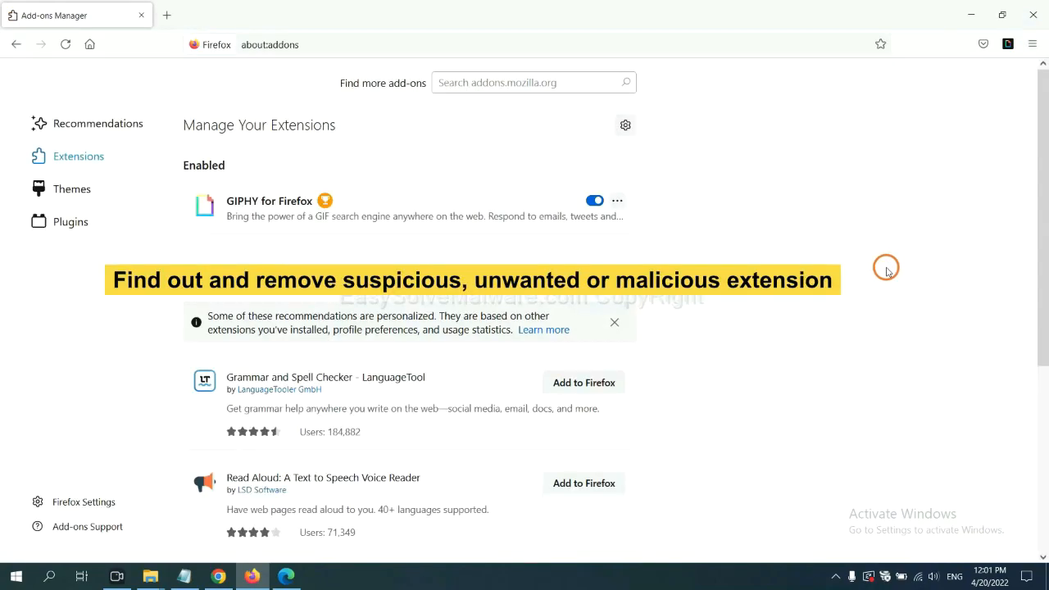
mouse_move(880, 265)
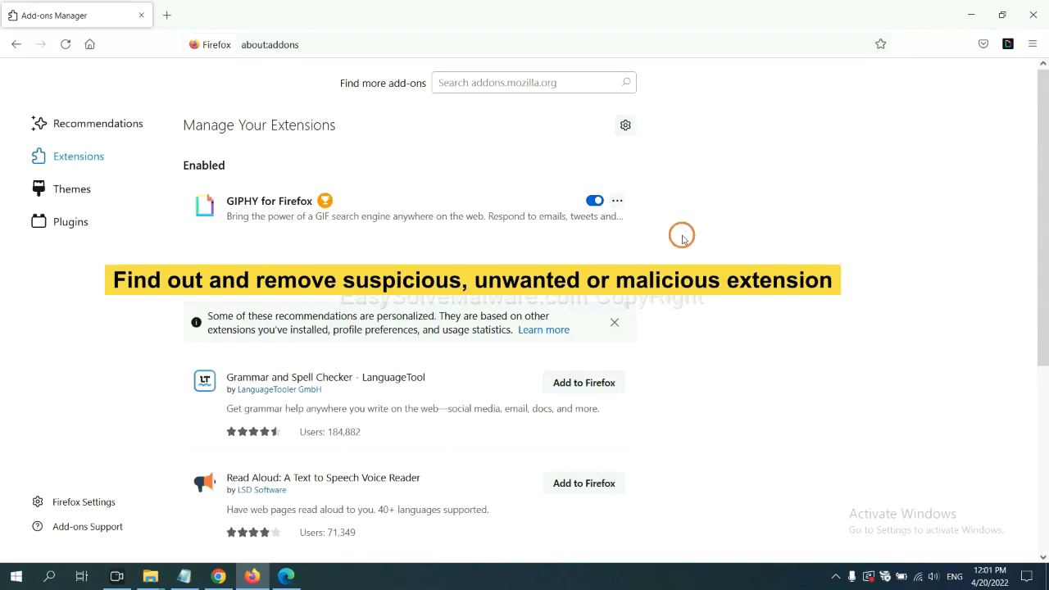
click(617, 200)
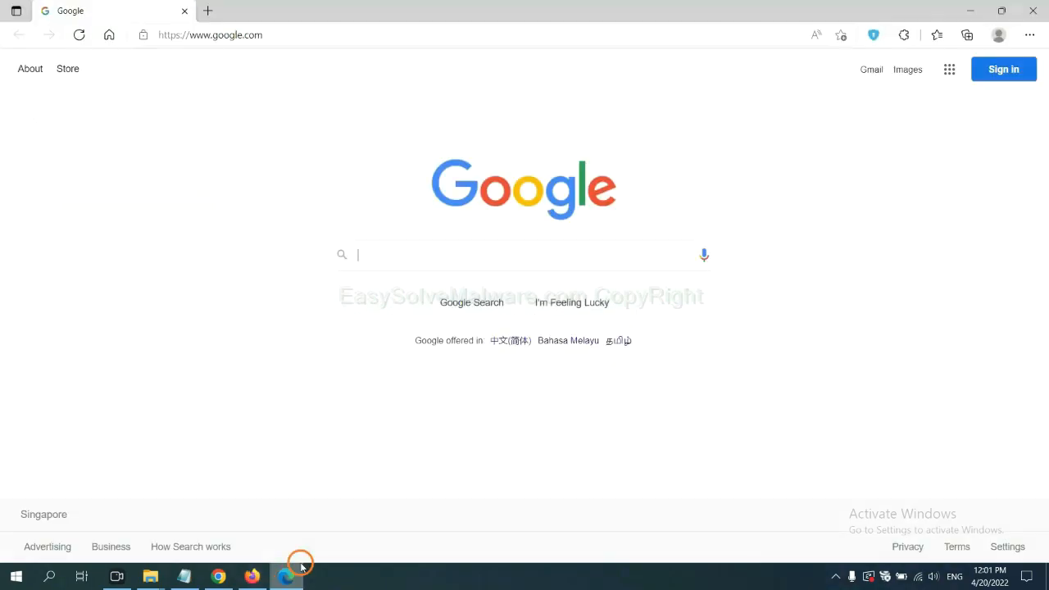
mouse_move(1020, 43)
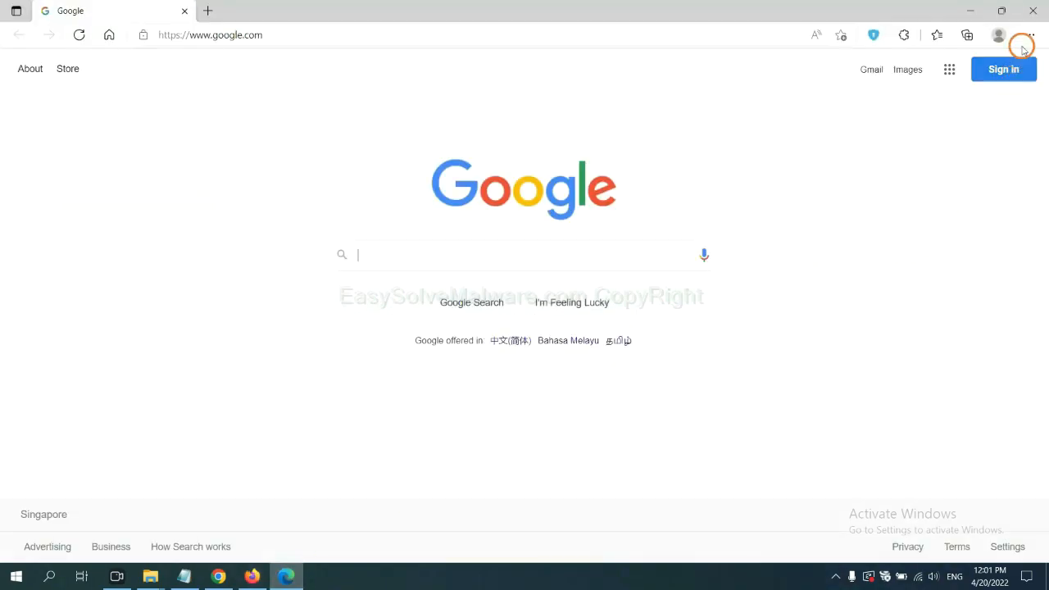
Open Edge's Manage extensions page and remove ArcVpn Free Fast VPN Proxy
click(1029, 36)
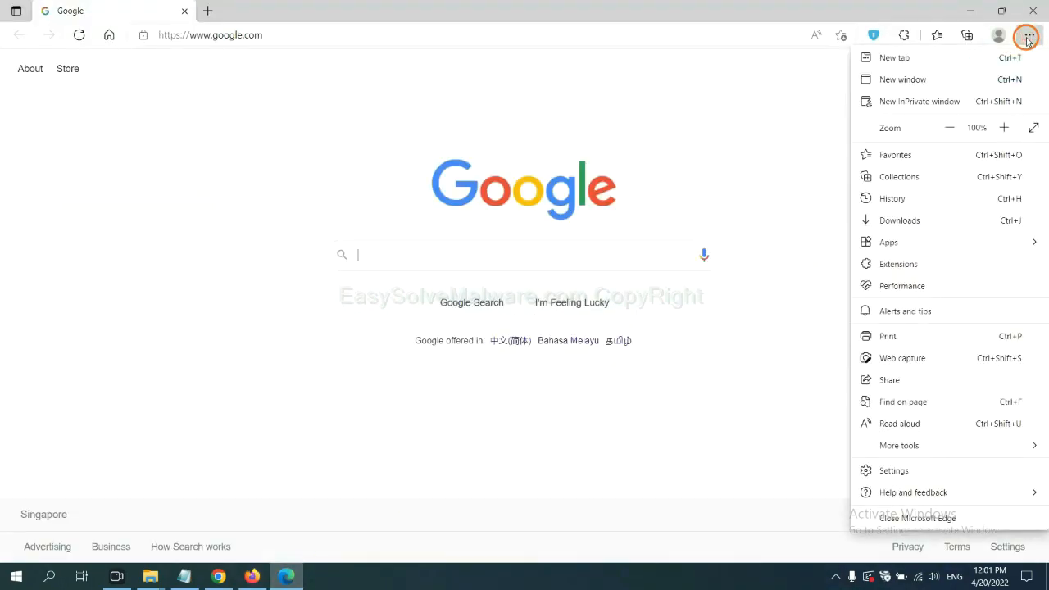
mouse_move(901, 263)
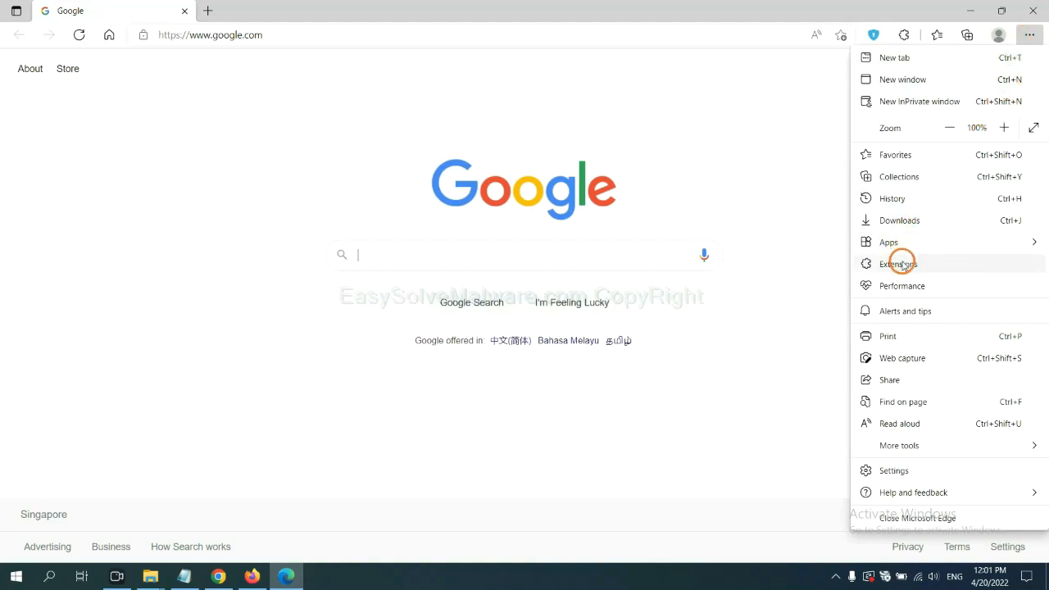
click(900, 263)
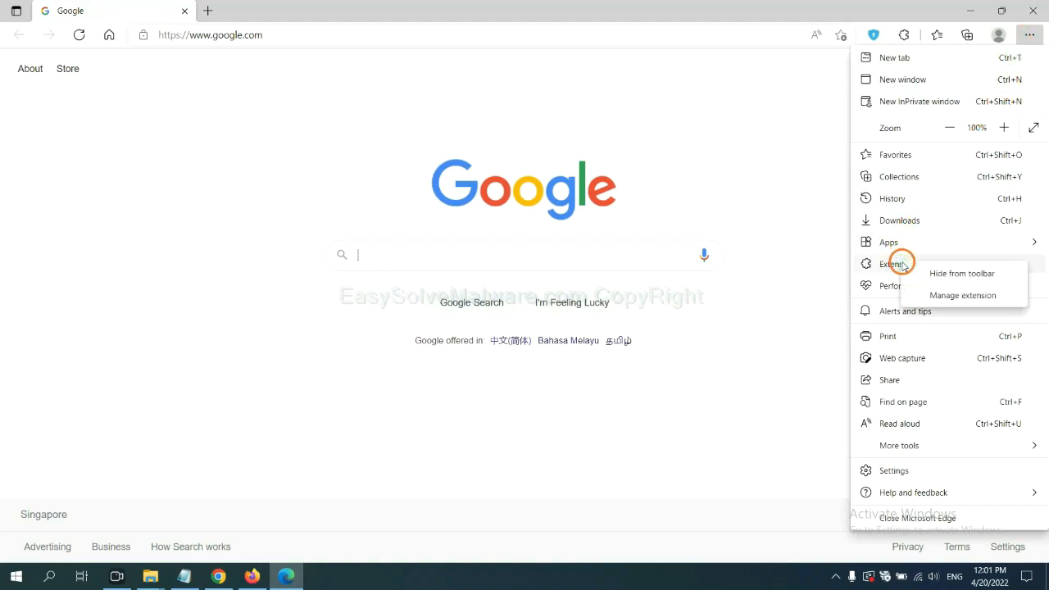
mouse_move(943, 295)
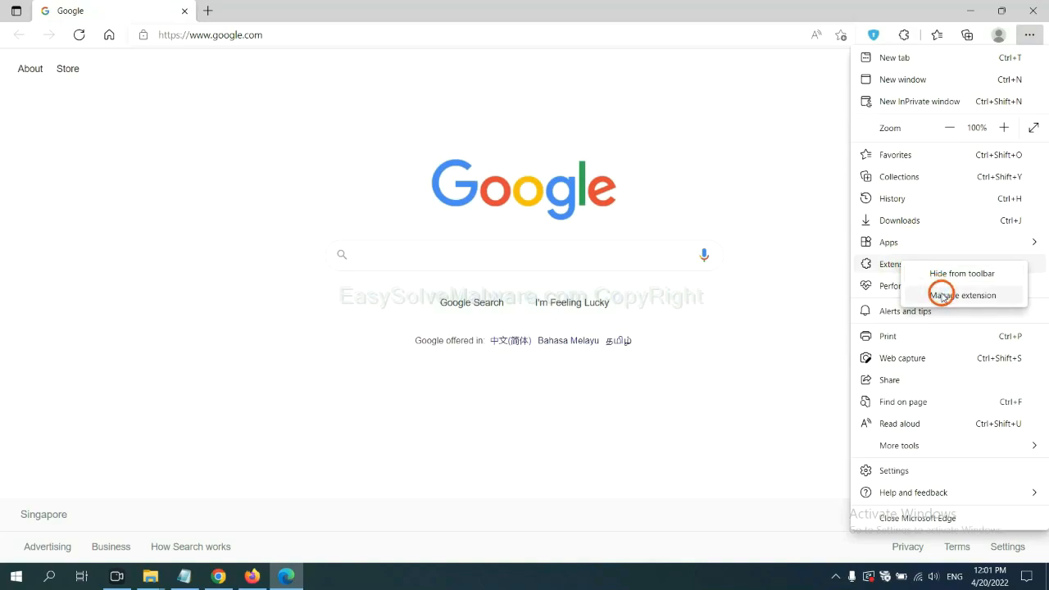
click(963, 295)
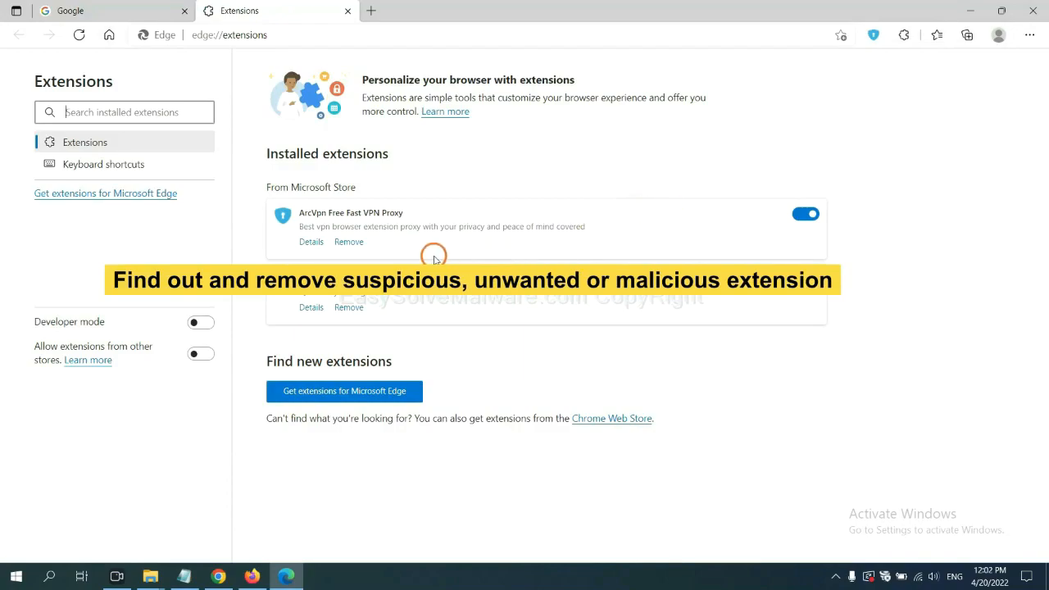
mouse_move(430, 246)
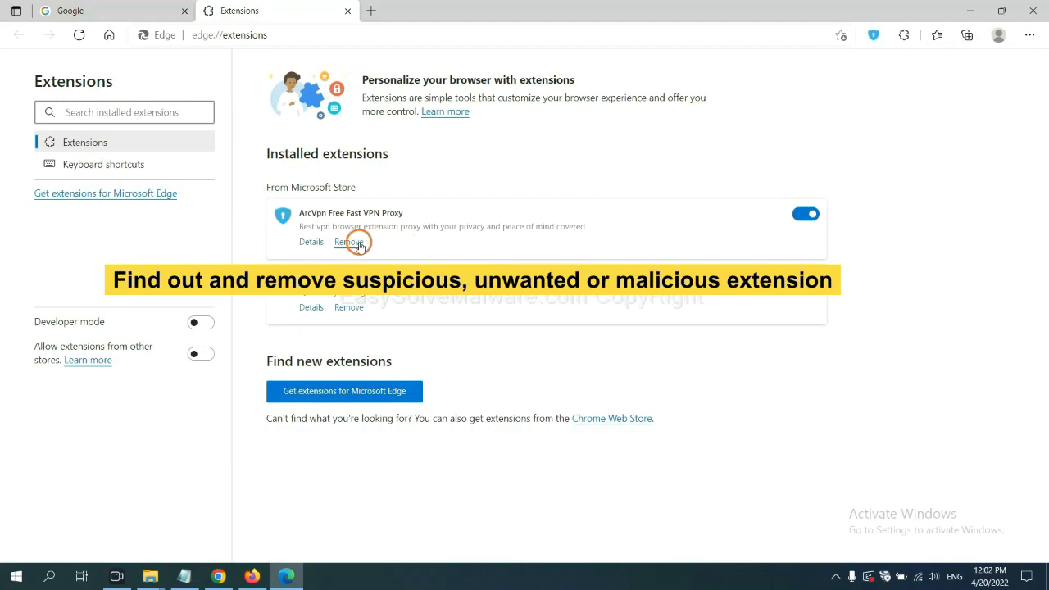
click(348, 241)
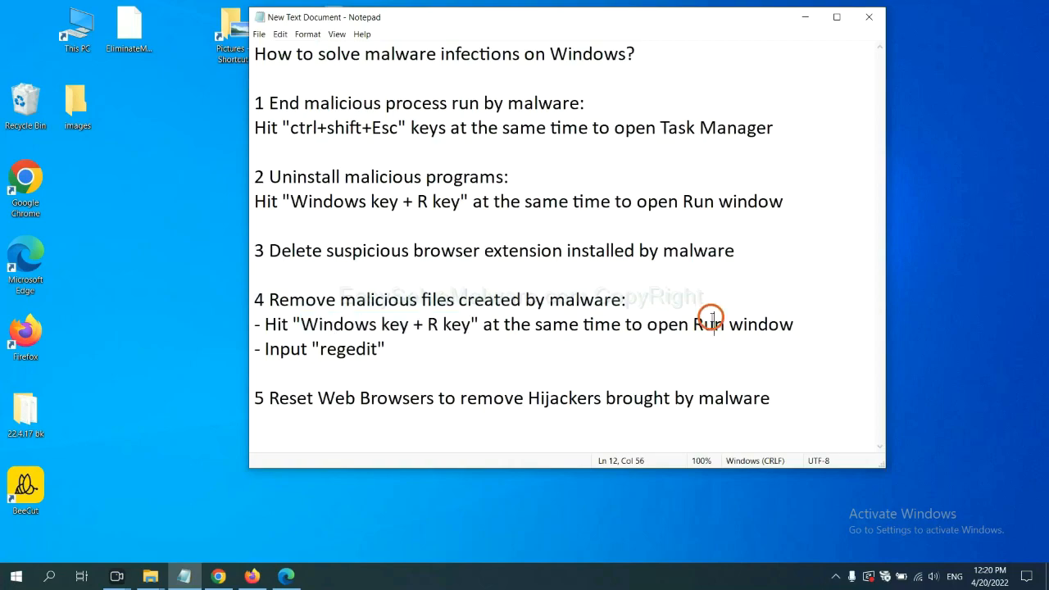
mouse_move(316, 331)
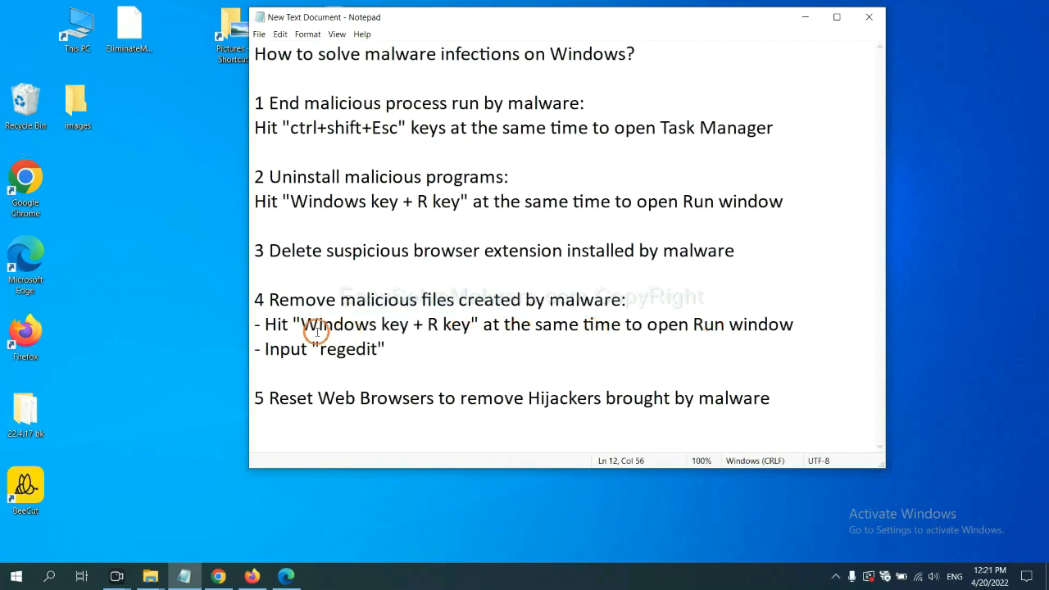
mouse_move(452, 299)
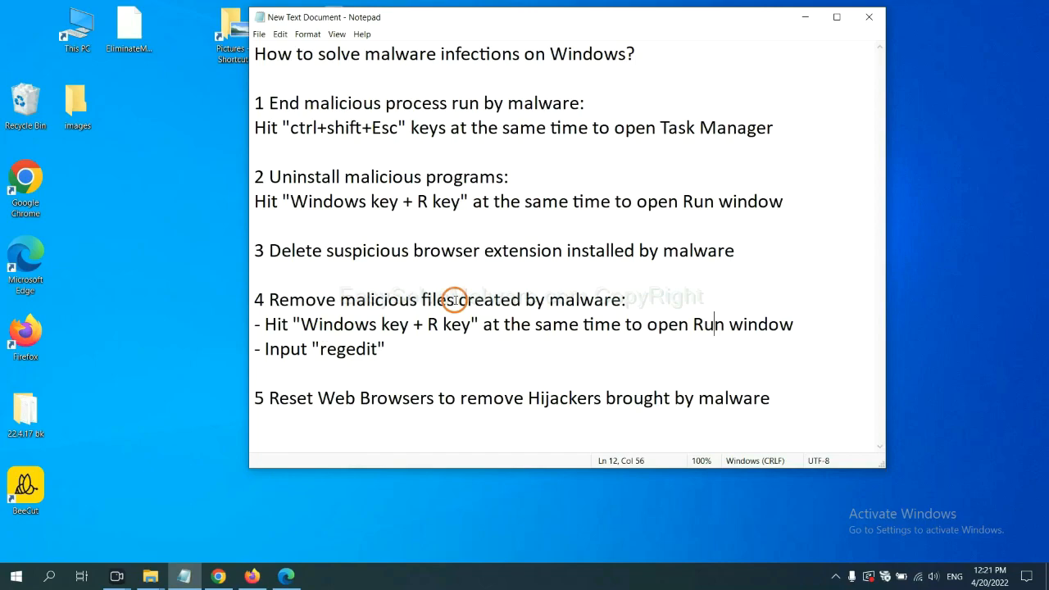
mouse_move(272, 324)
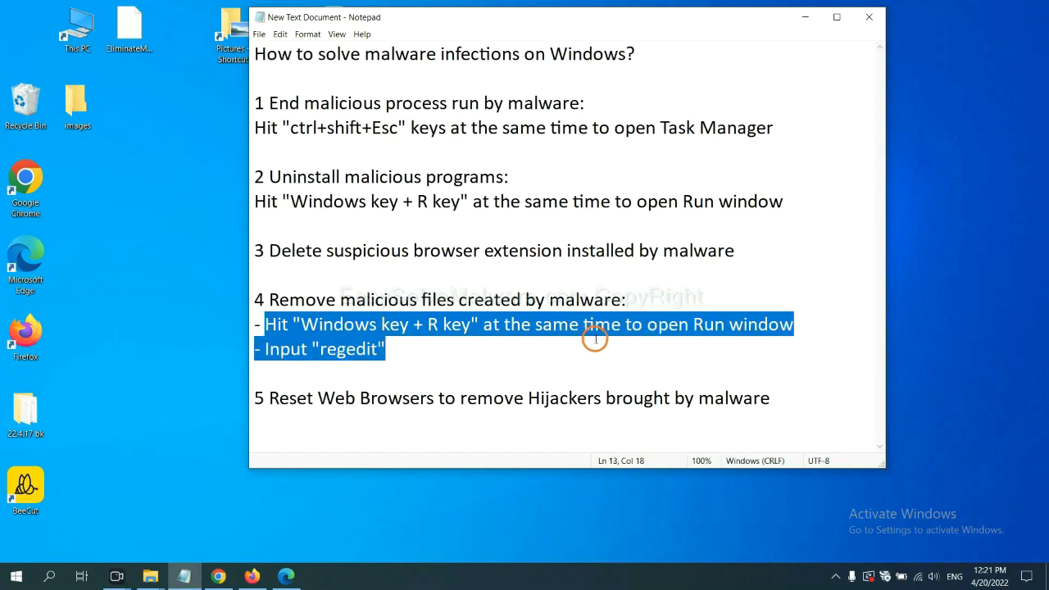
Review the registry step in Notepad and launch regedit from the Run dialog
click(608, 324)
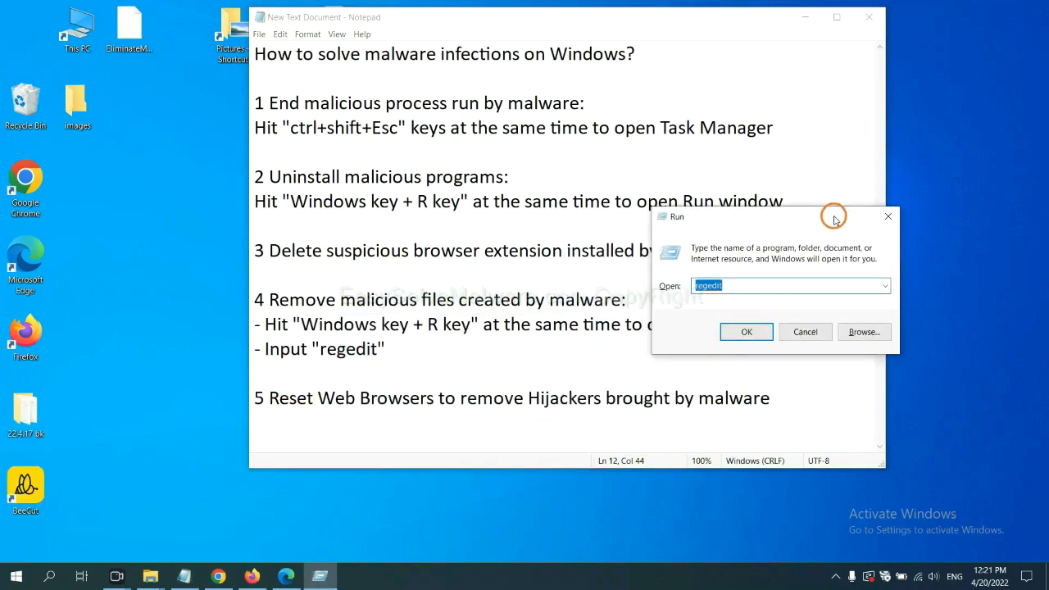
click(738, 285)
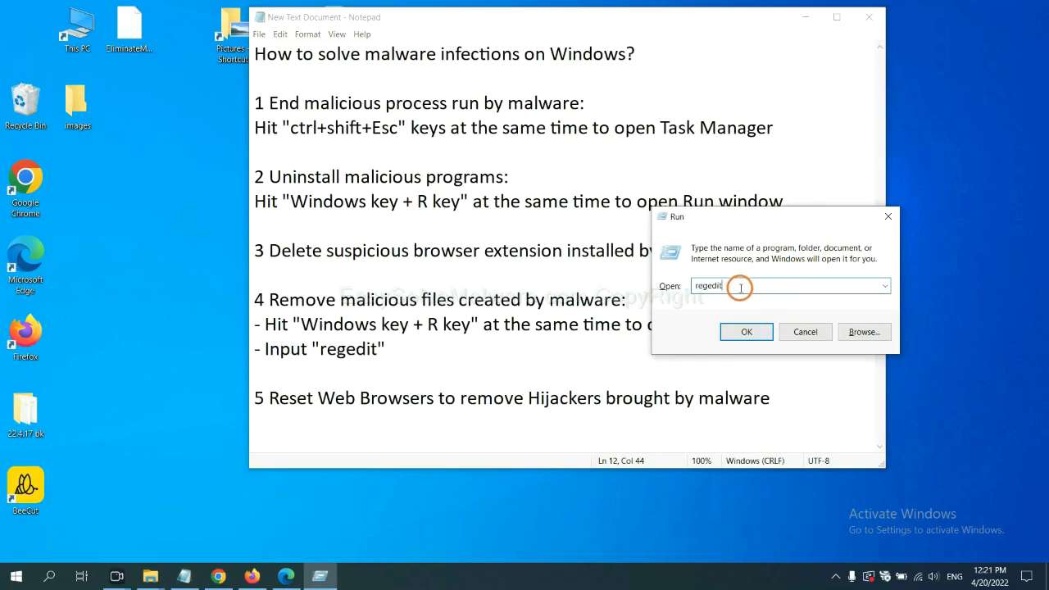
click(746, 331)
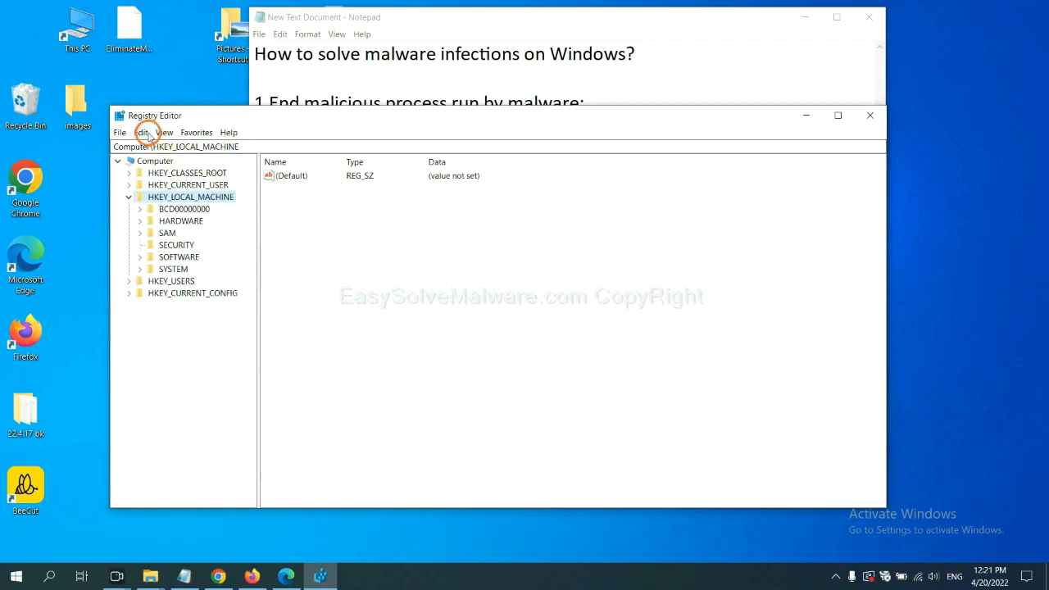
Use Edit > Find to search the registry for 'beecut'
click(141, 132)
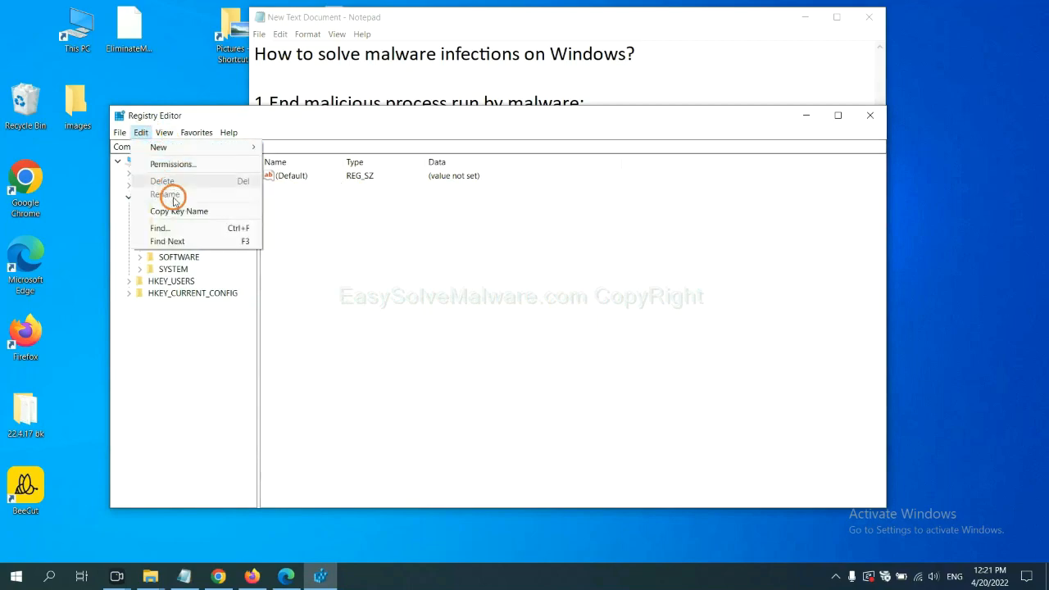
mouse_move(183, 228)
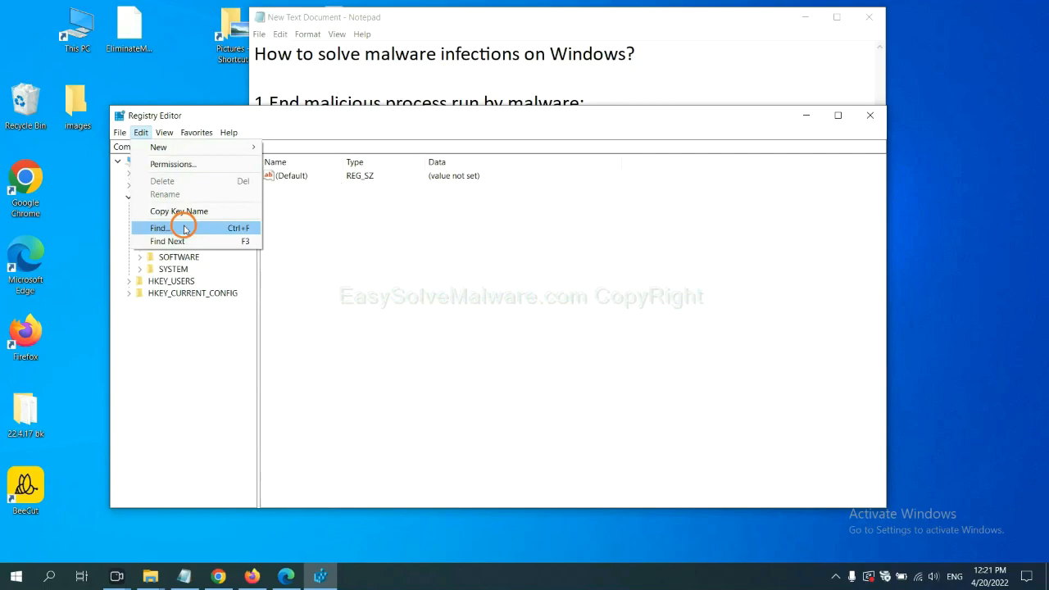
click(159, 227)
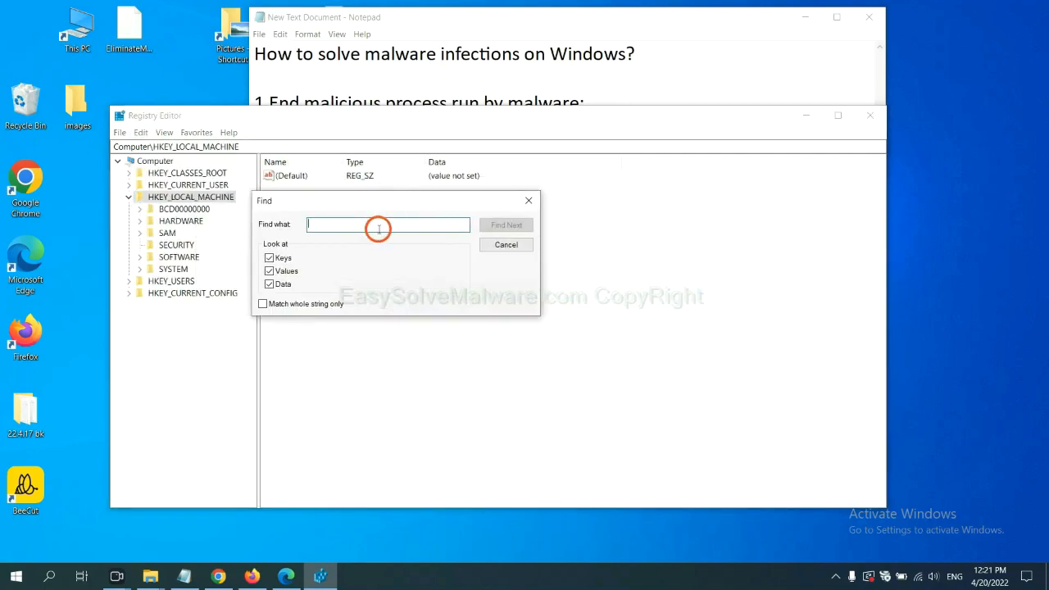
click(388, 224)
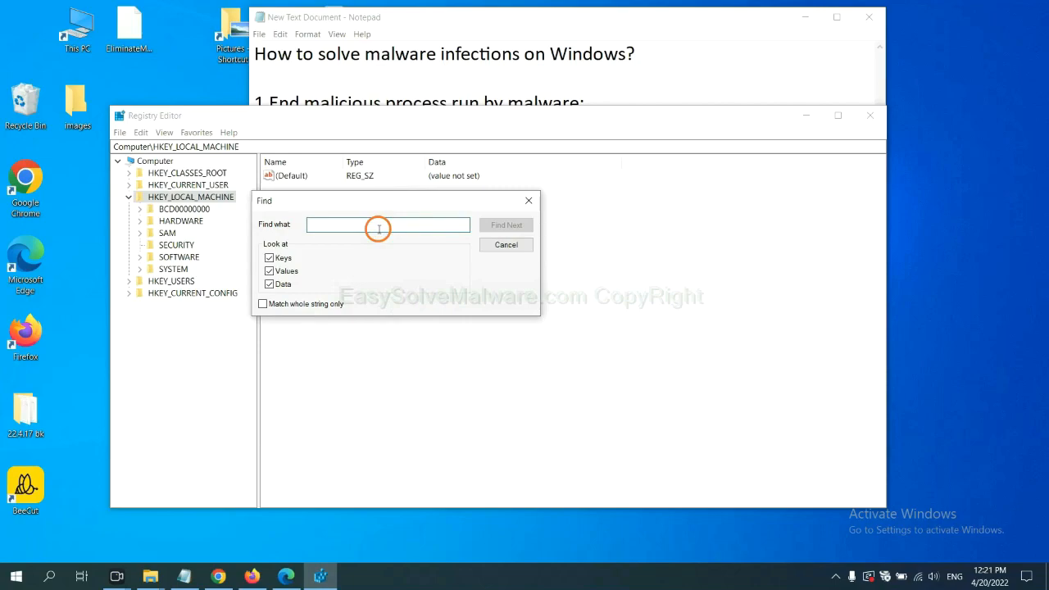
text(Input the name of malware)
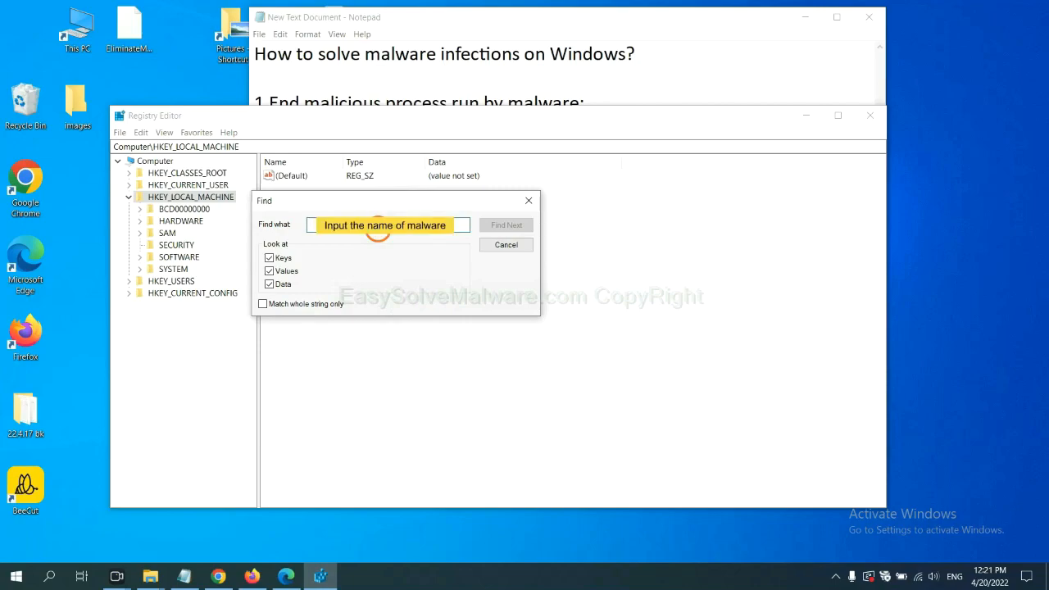
text(beecut)
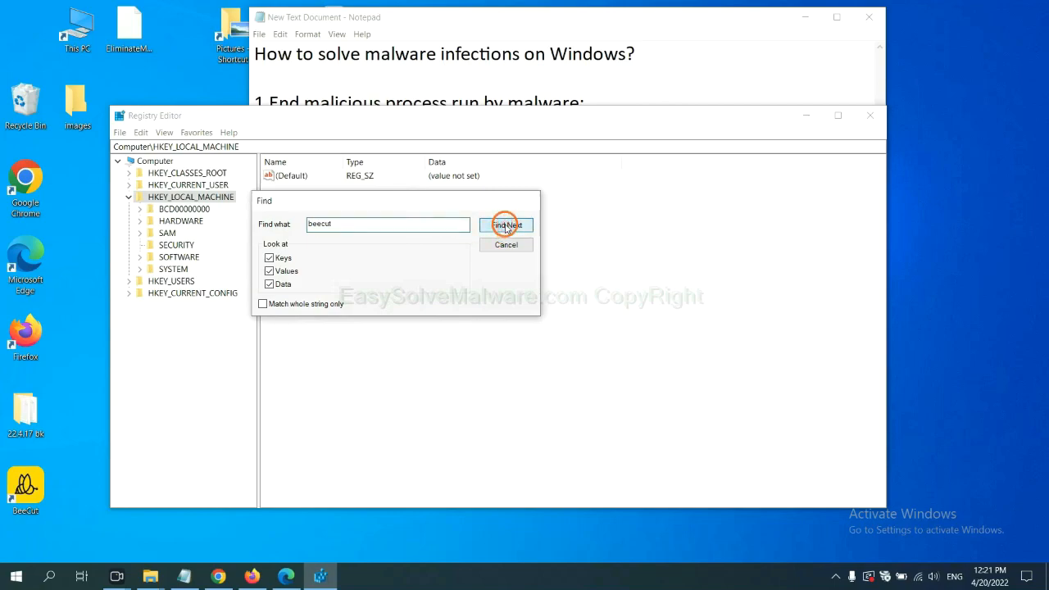
click(506, 225)
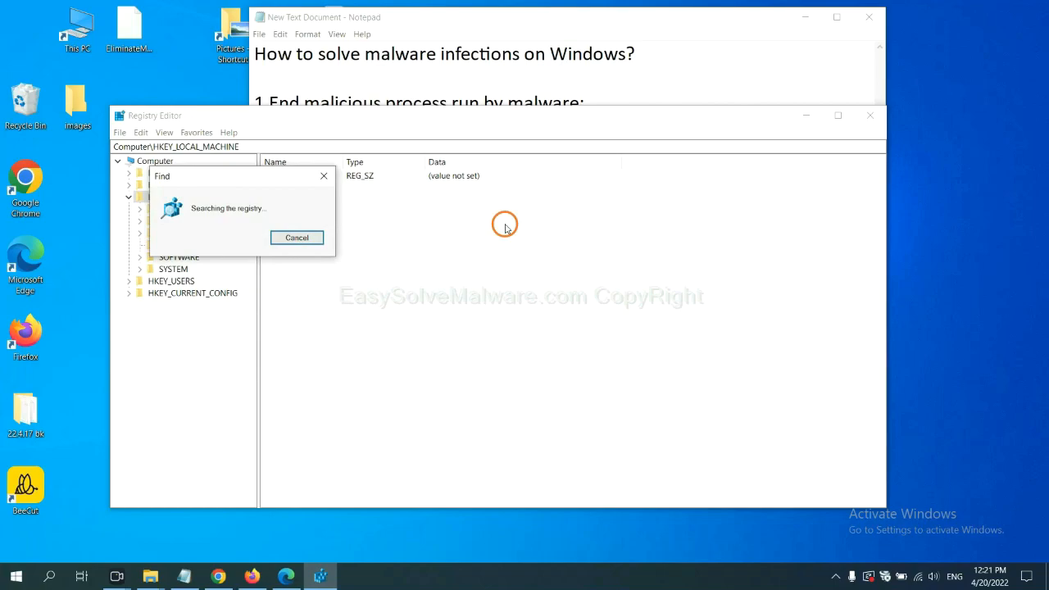
mouse_move(504, 237)
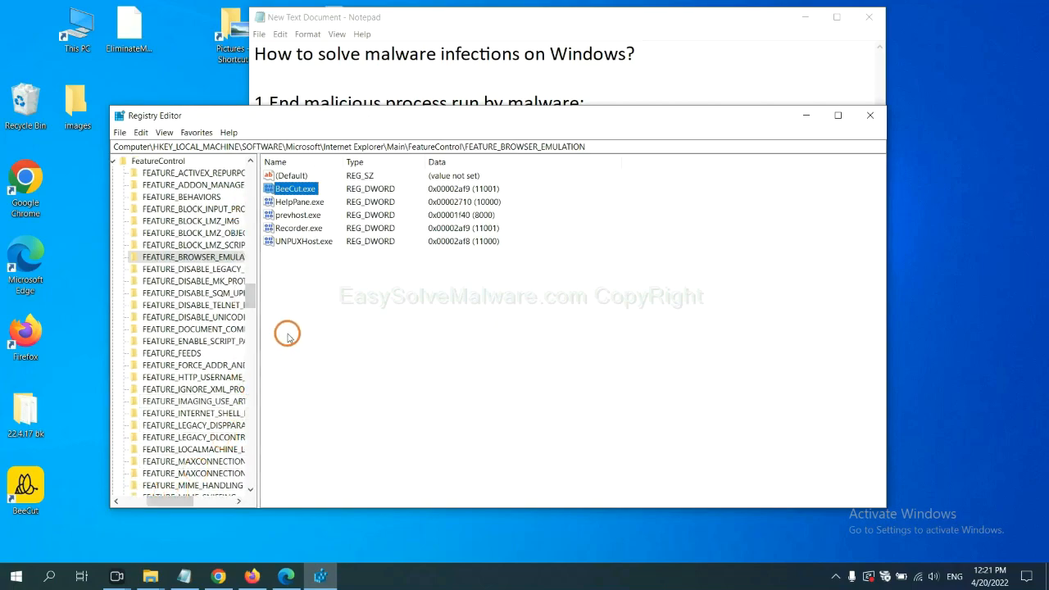
mouse_move(281, 312)
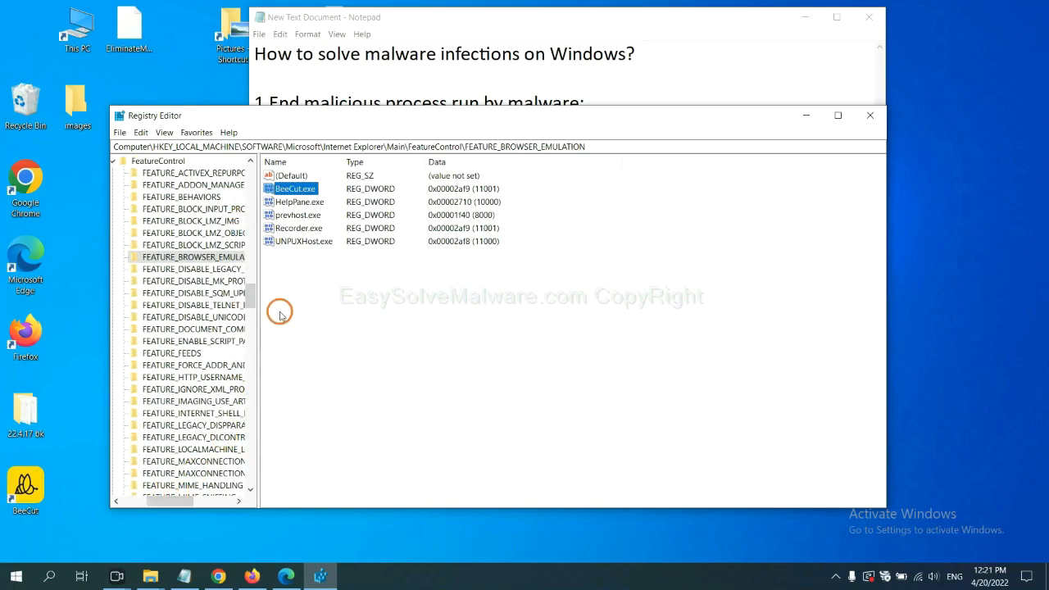
right_click(194, 257)
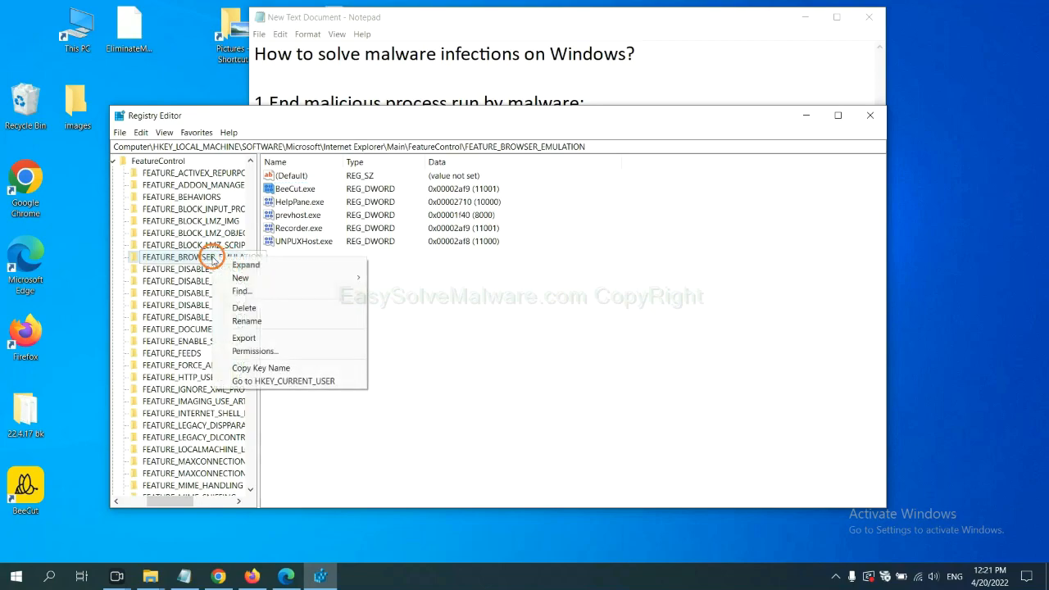
mouse_move(238, 266)
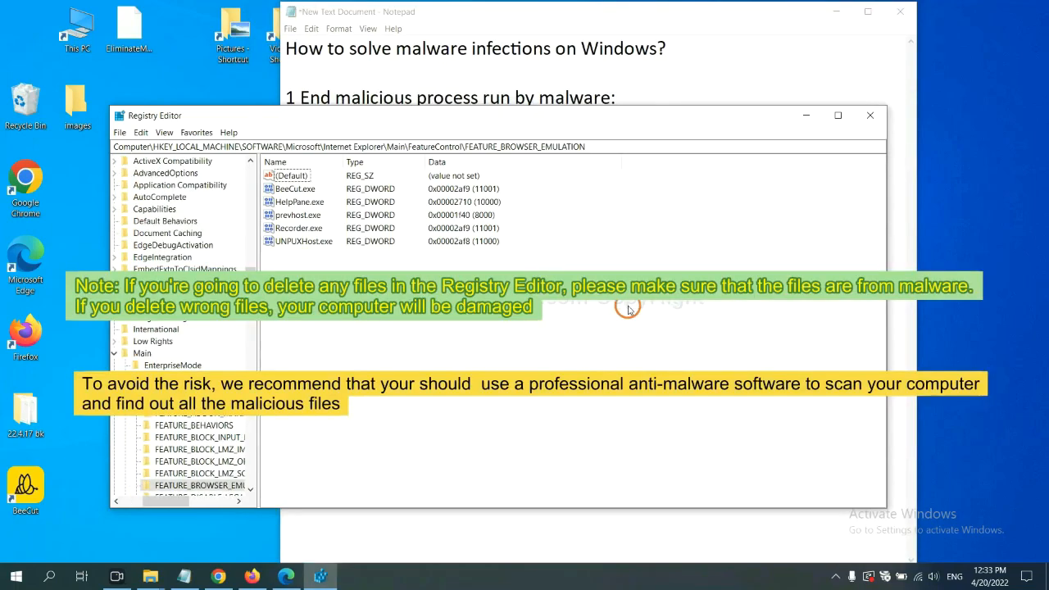
mouse_move(500, 332)
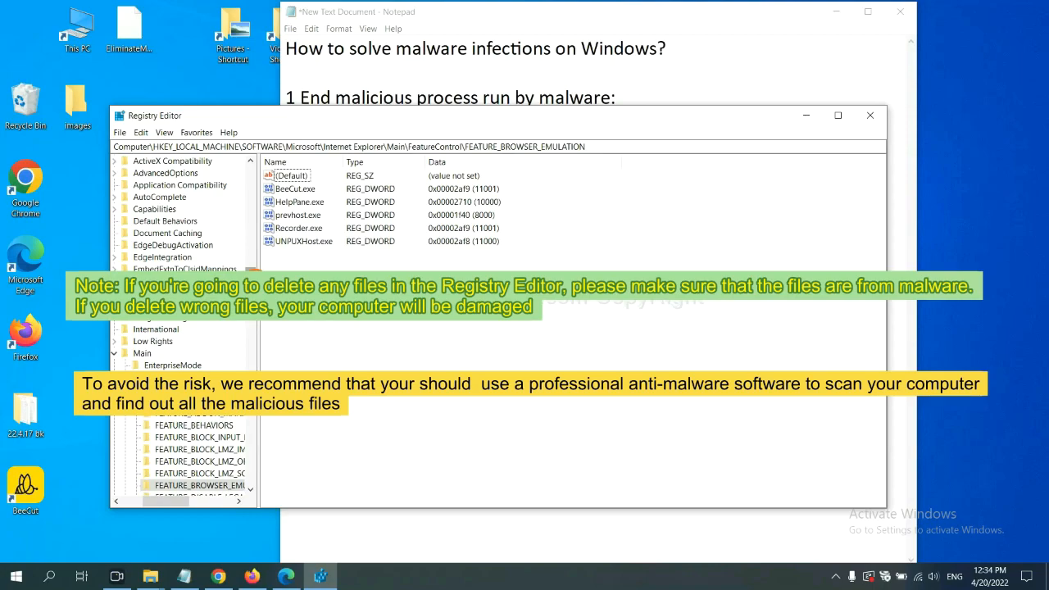
click(365, 336)
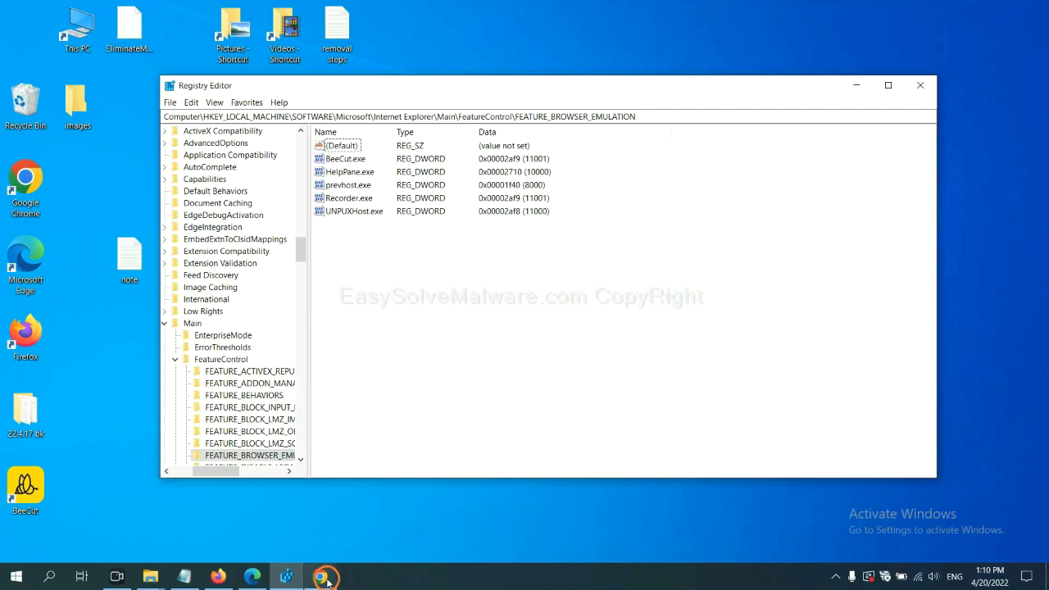
Bring Chrome forward and scroll the EasySolveMalware.com guide down to its Quick Menu
click(325, 575)
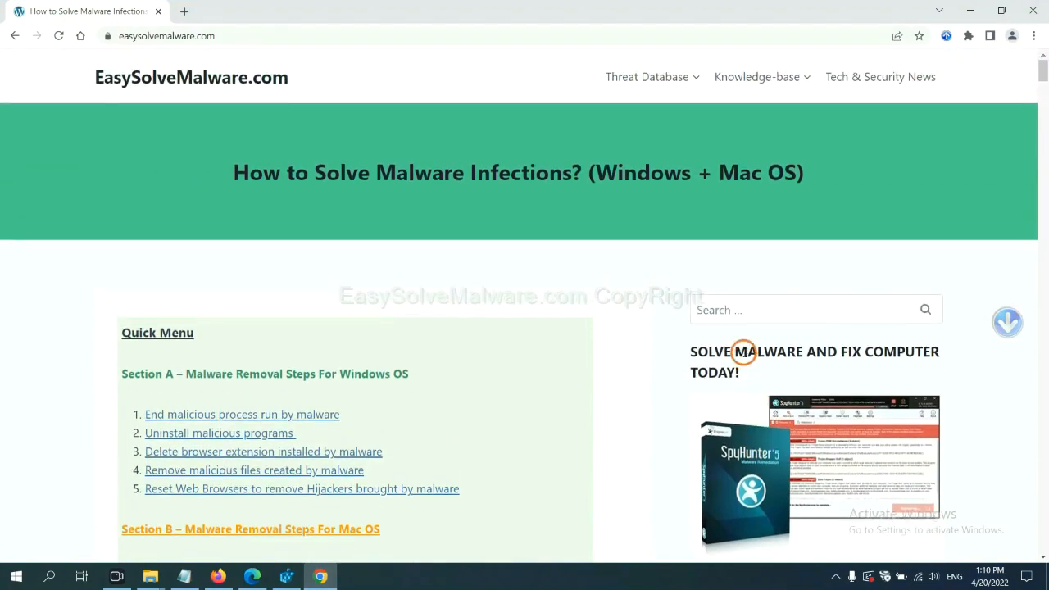
mouse_move(224, 87)
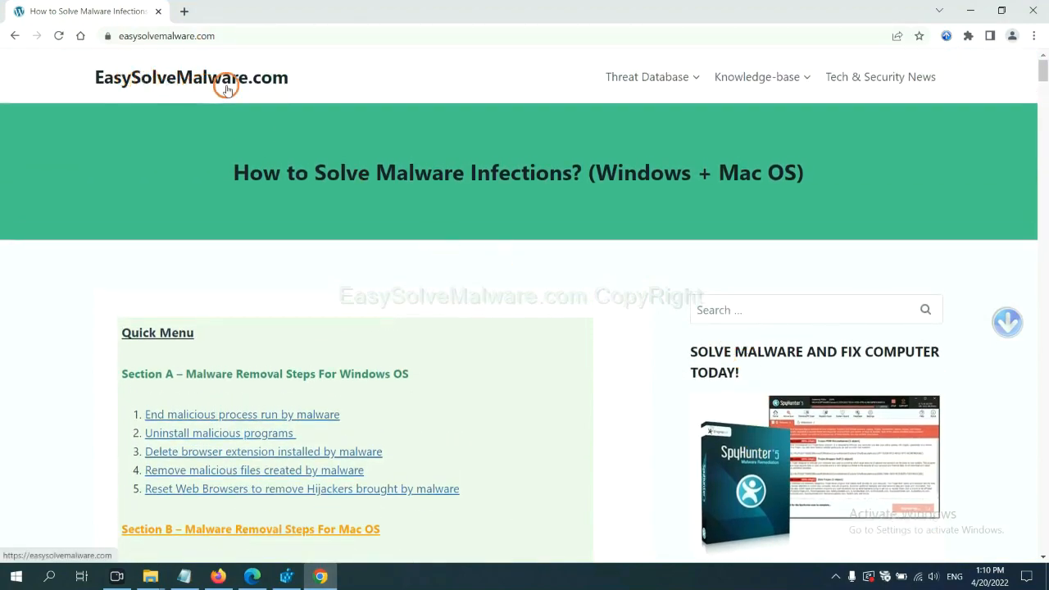
scroll(down, 3)
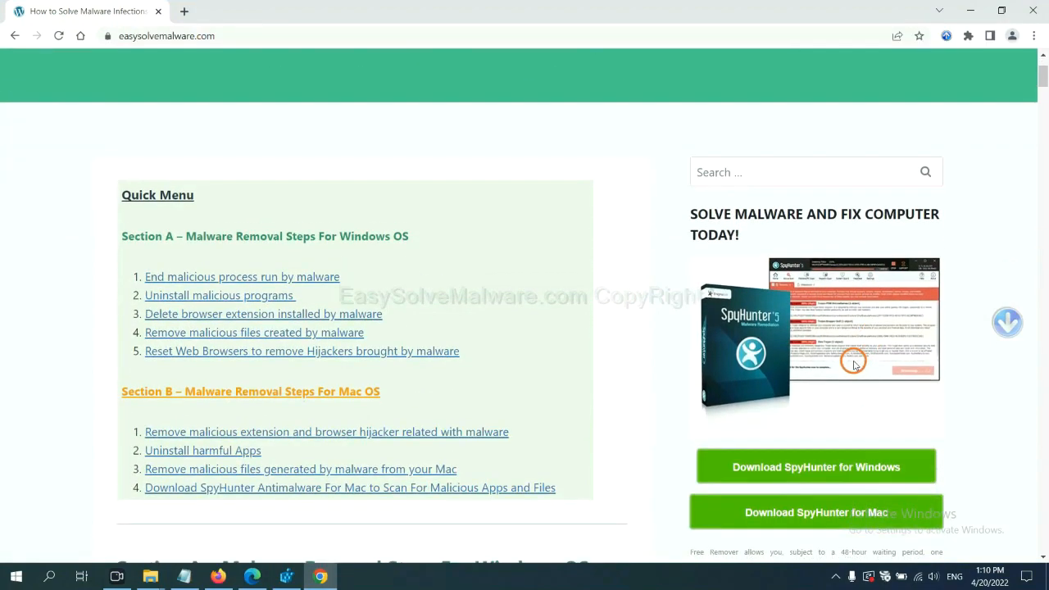
scroll(down, 3)
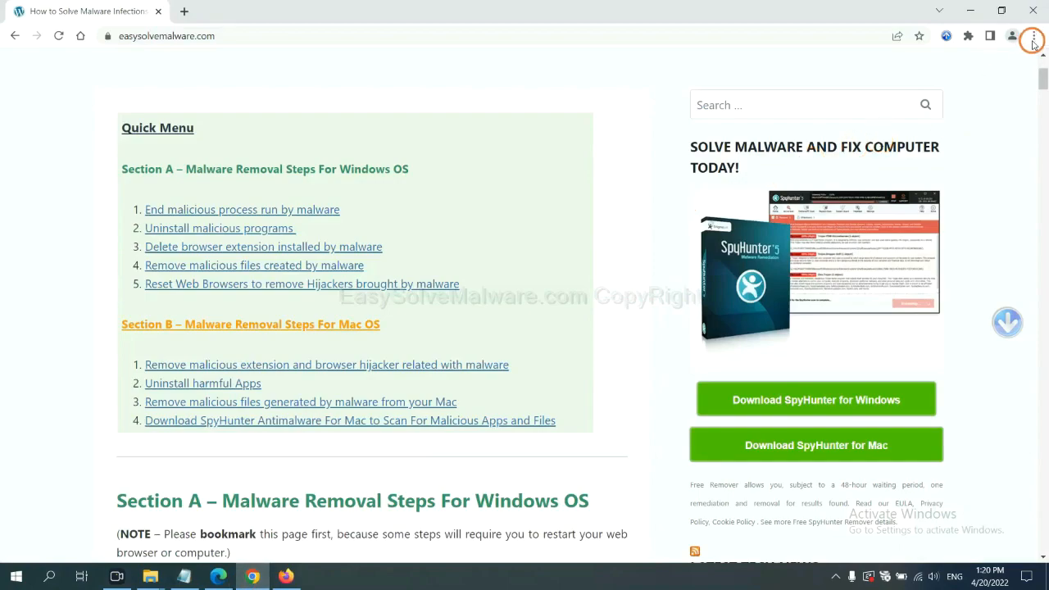
Open Chrome Settings and search for 'reset' to reach the restore-defaults option
click(1031, 36)
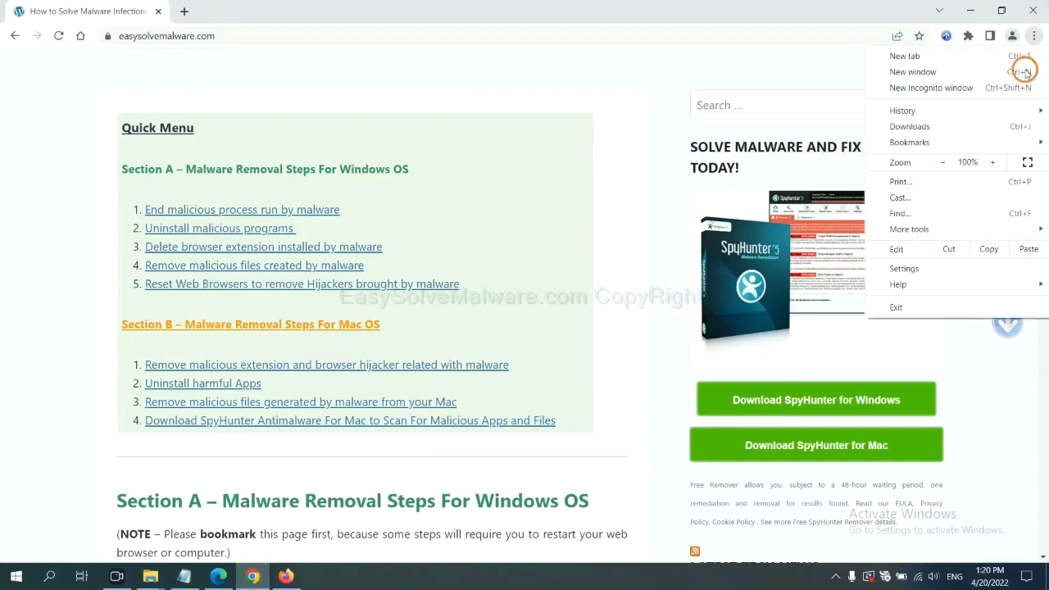
click(904, 268)
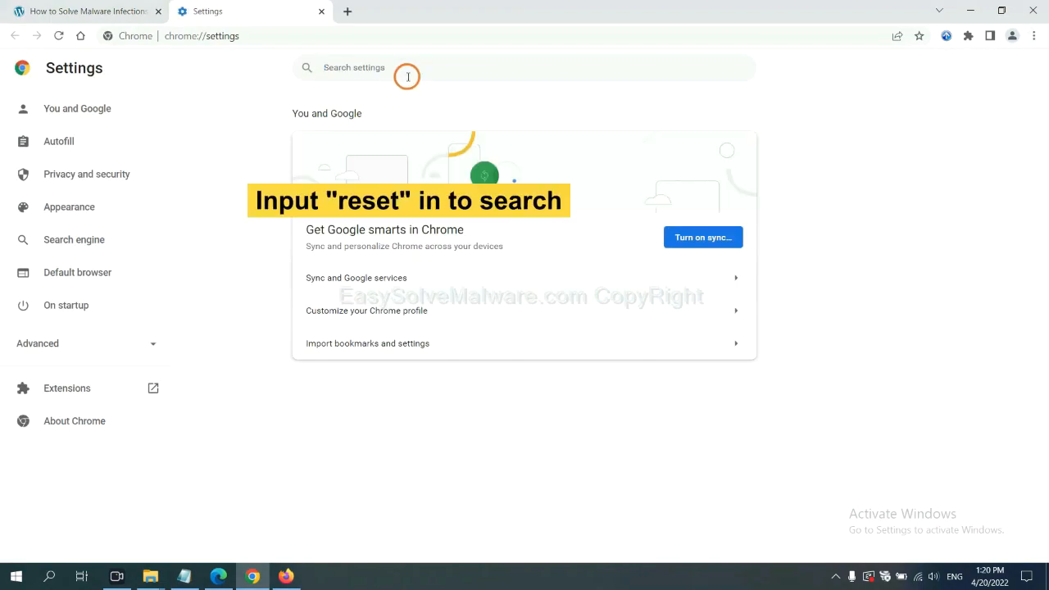
text(reset)
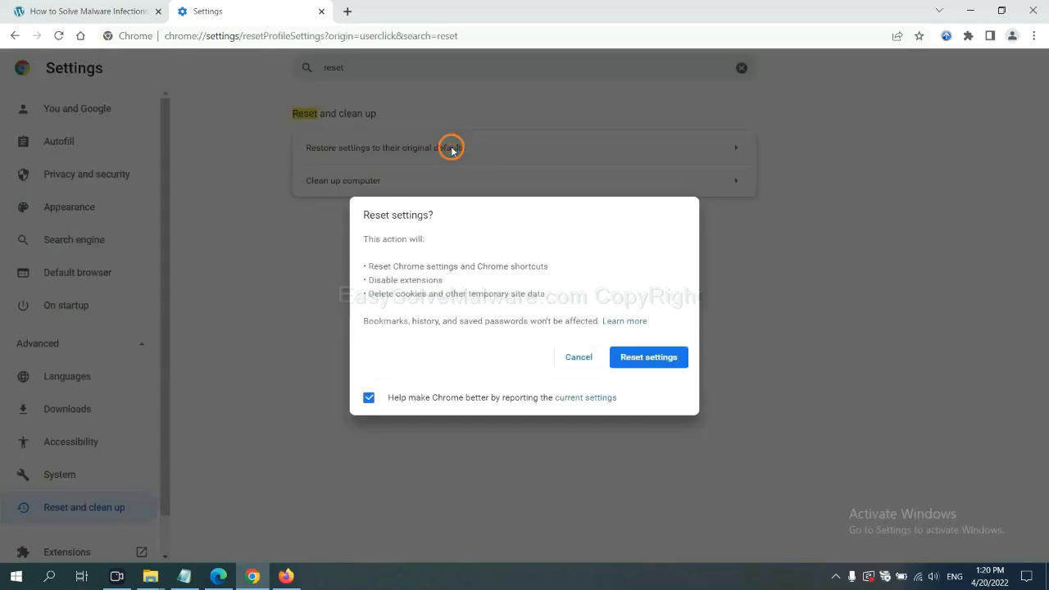
mouse_move(648, 358)
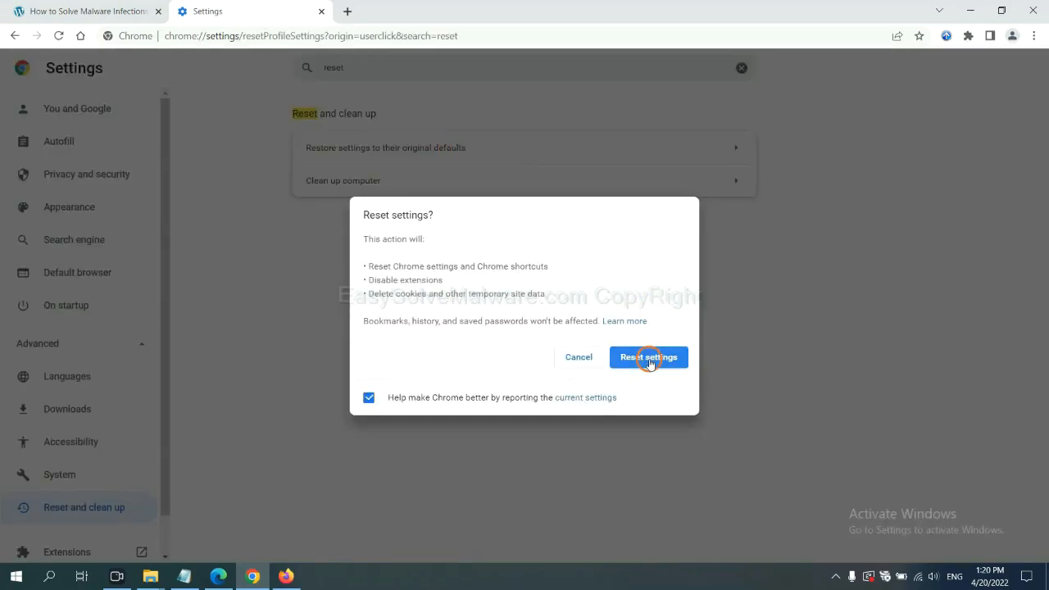
mouse_move(288, 551)
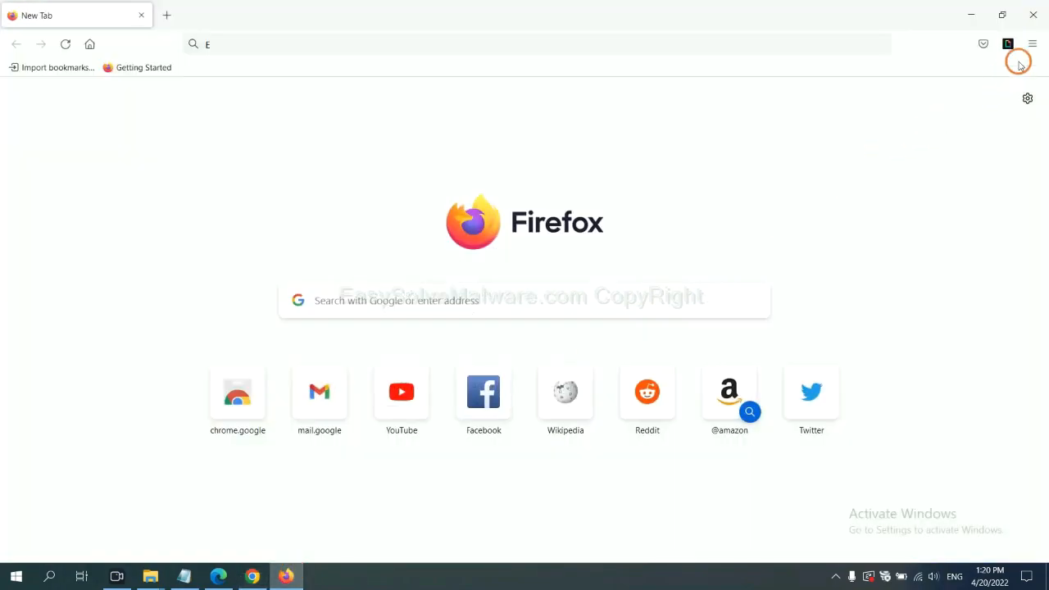
From Help's troubleshooting information page, start Refresh Firefox to bring up its confirmation
click(1030, 44)
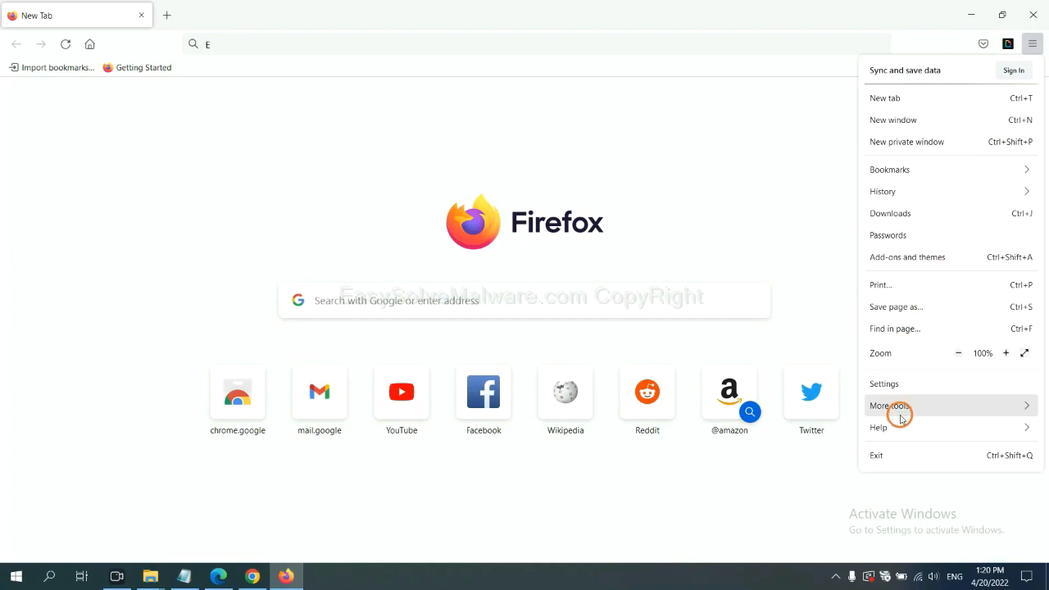
click(879, 428)
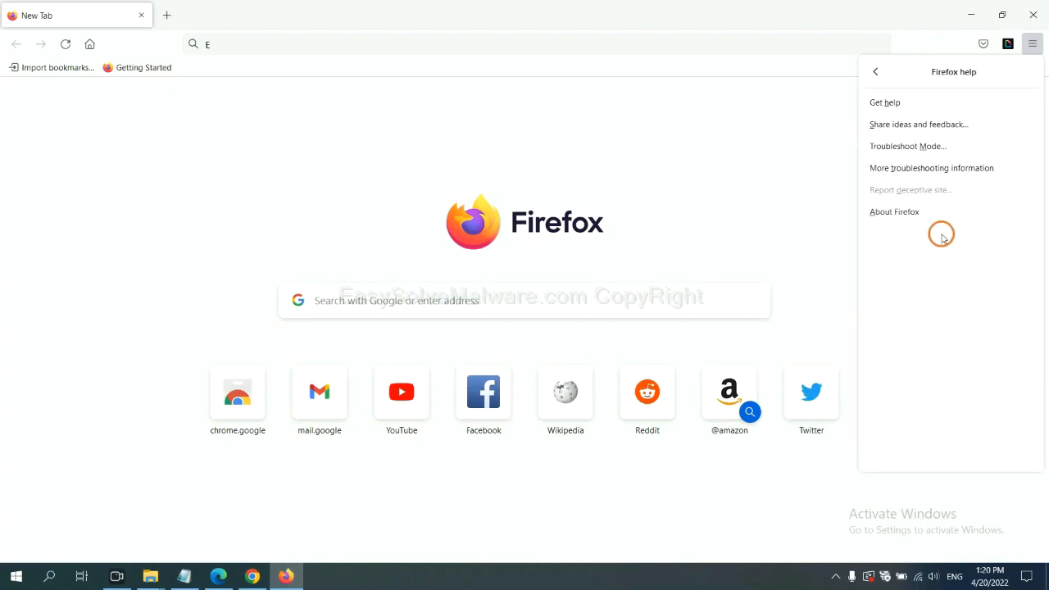
mouse_move(920, 168)
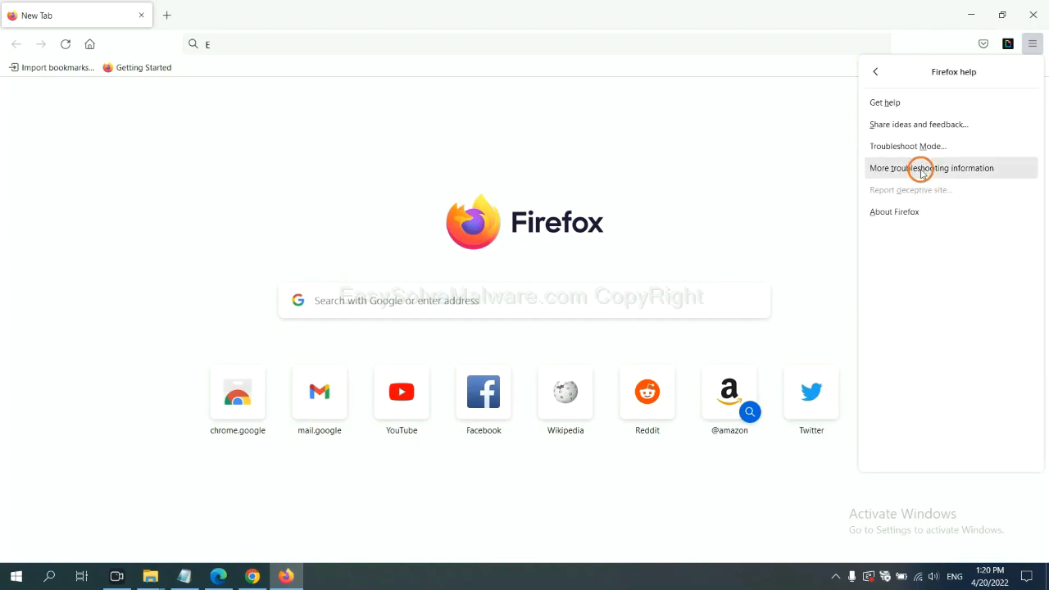
click(932, 169)
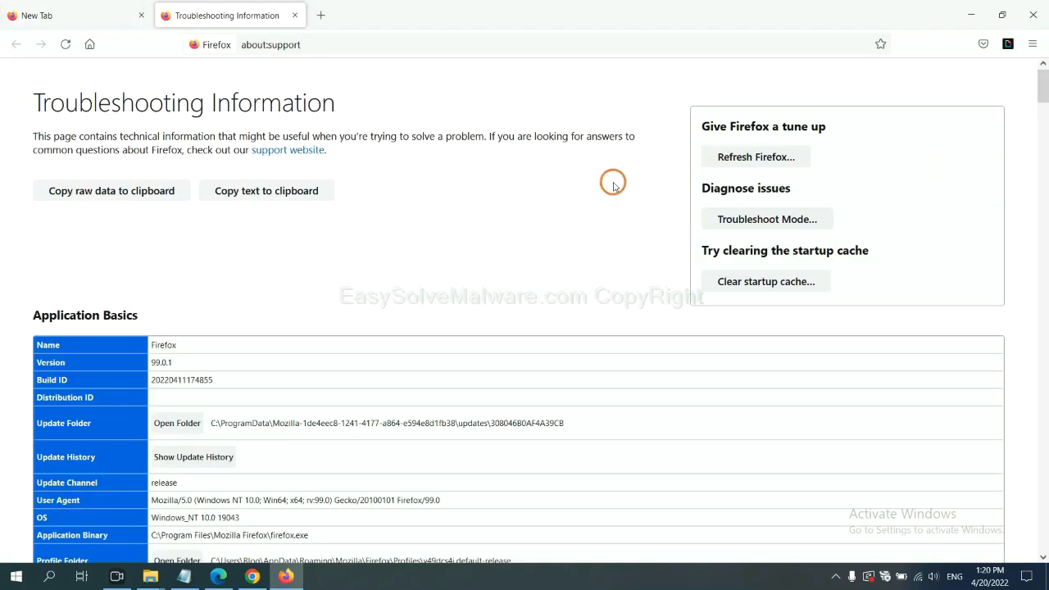
mouse_move(738, 160)
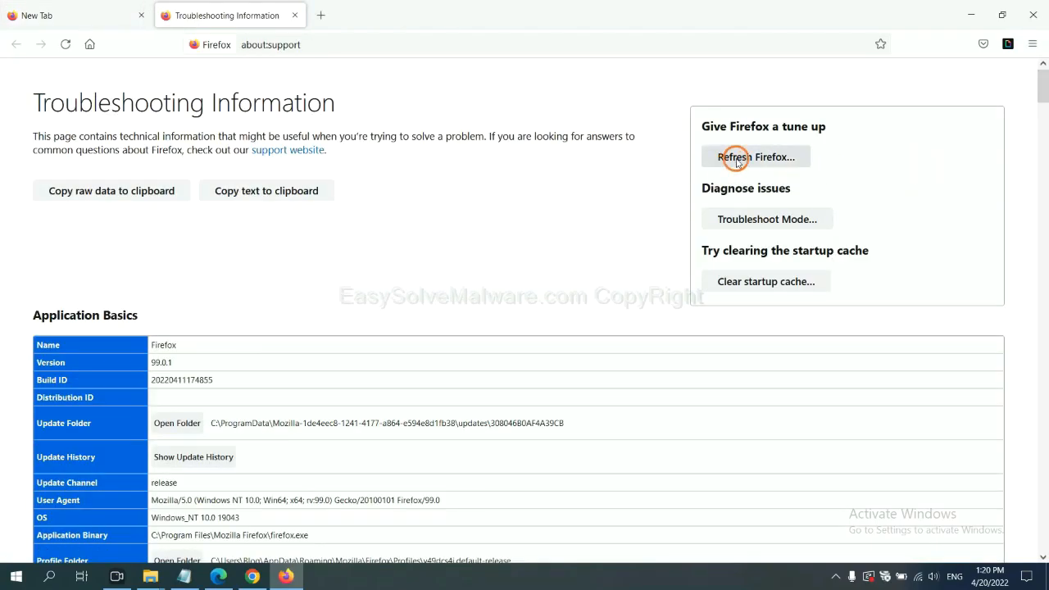
click(756, 157)
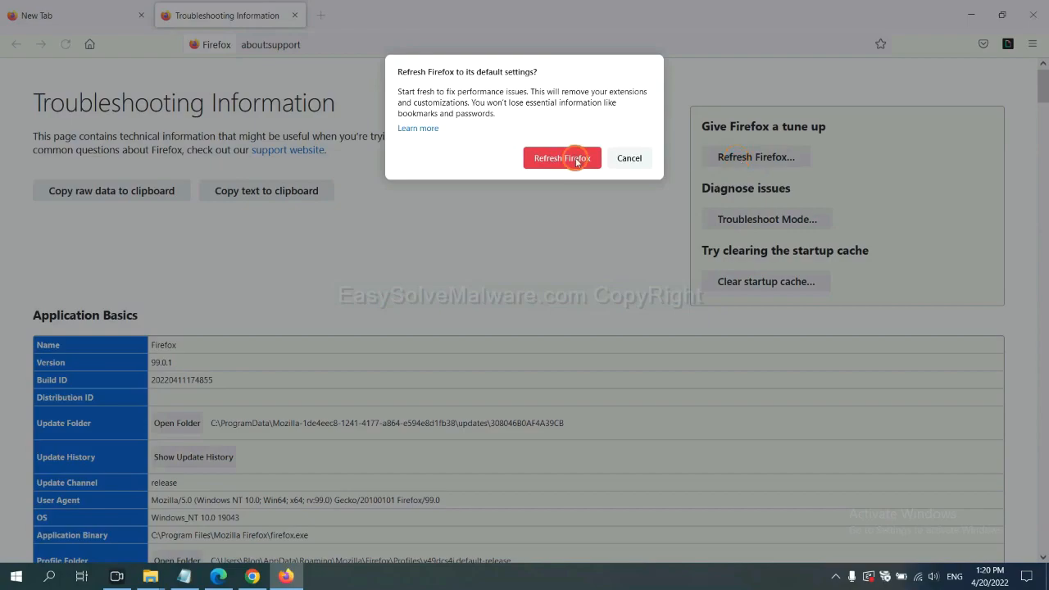
mouse_move(267, 455)
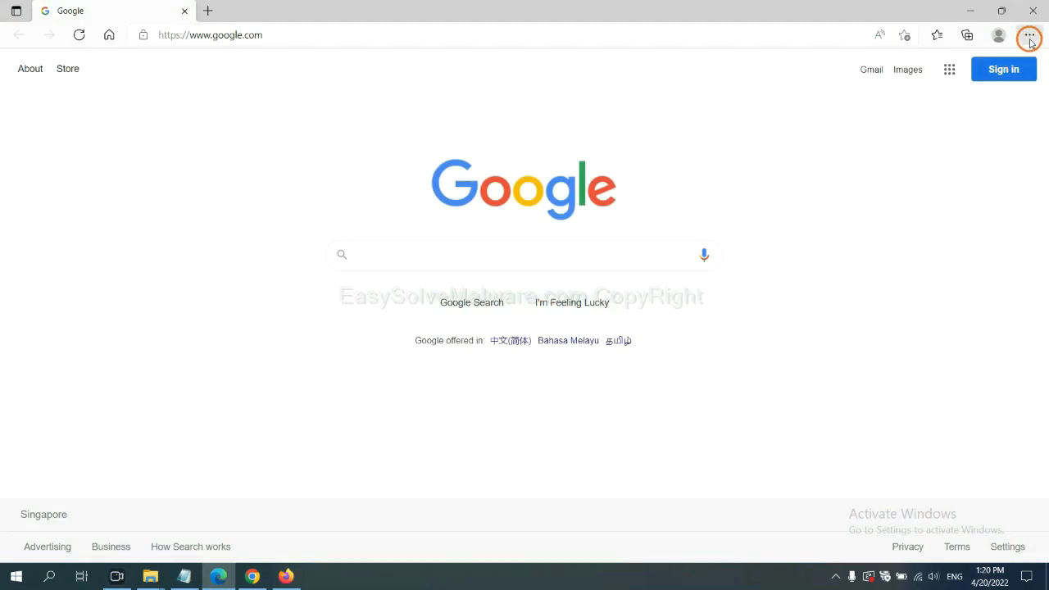
In Edge Settings, search 're' and choose 'Restore settings to their default values'
click(1030, 36)
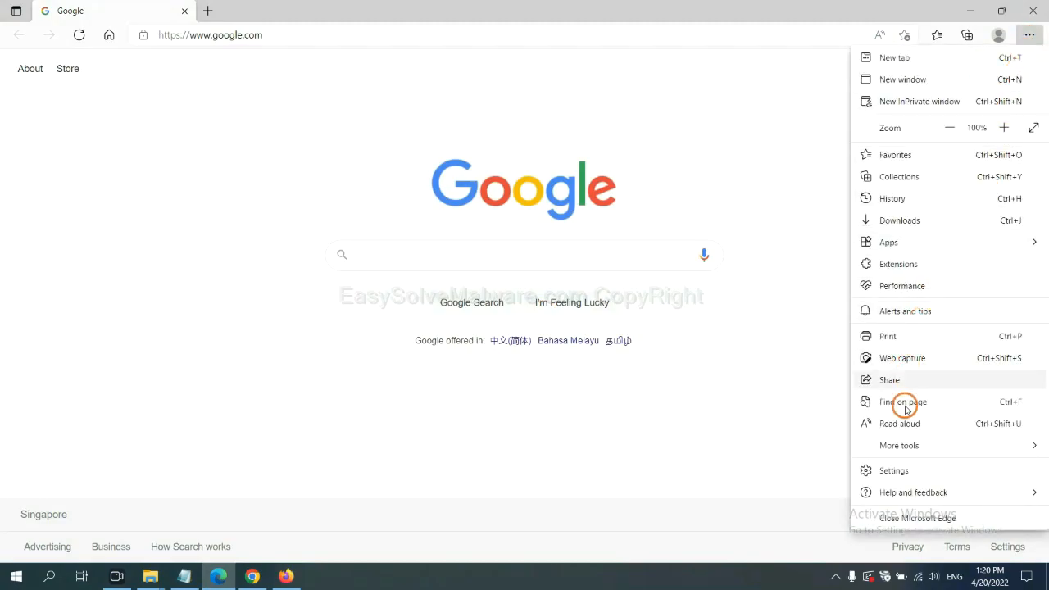
click(888, 471)
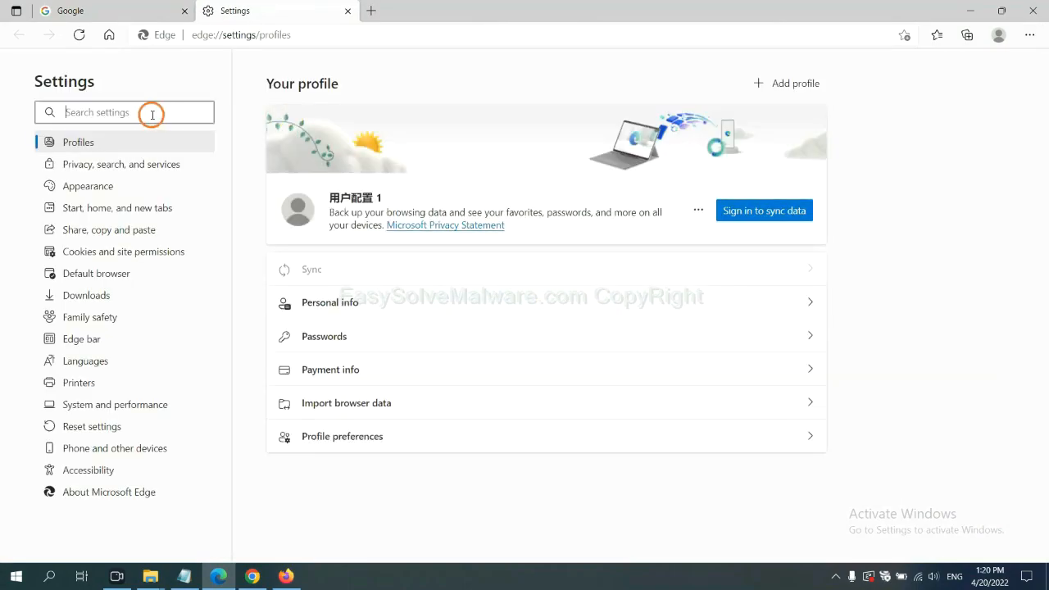
text(reset)
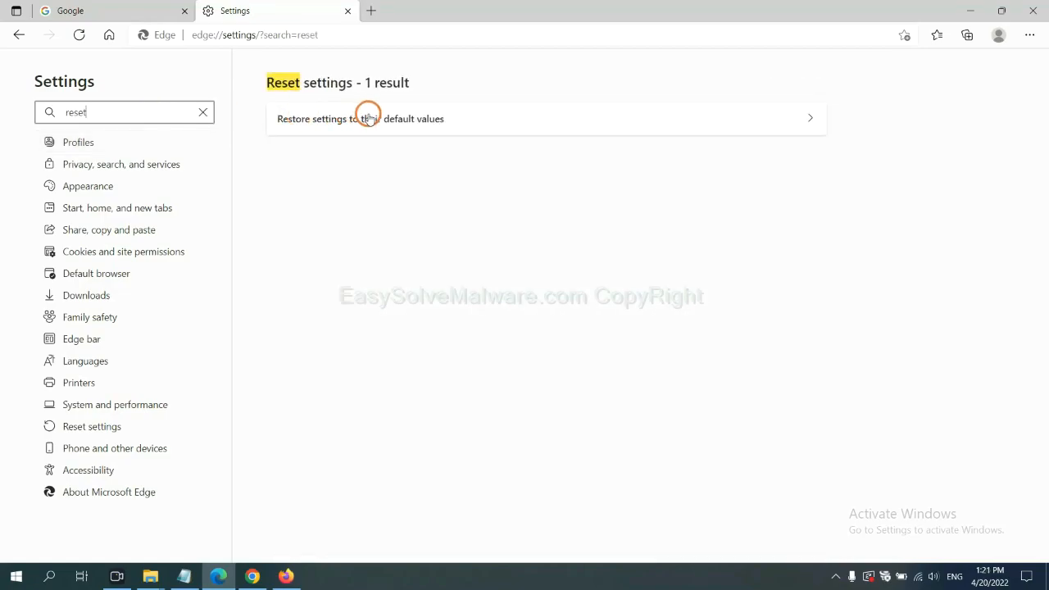
click(368, 118)
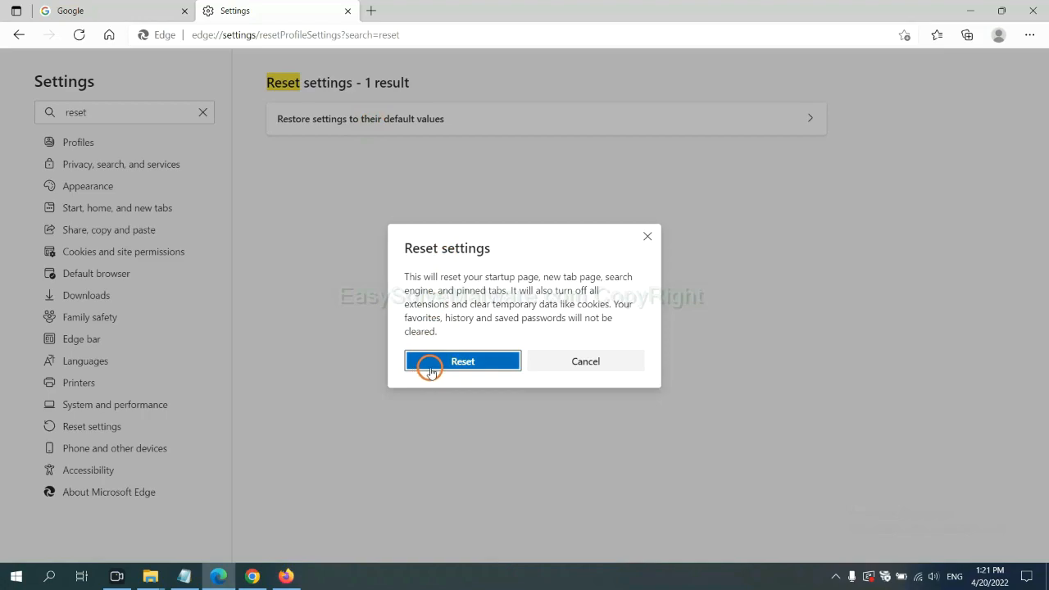
mouse_move(590, 431)
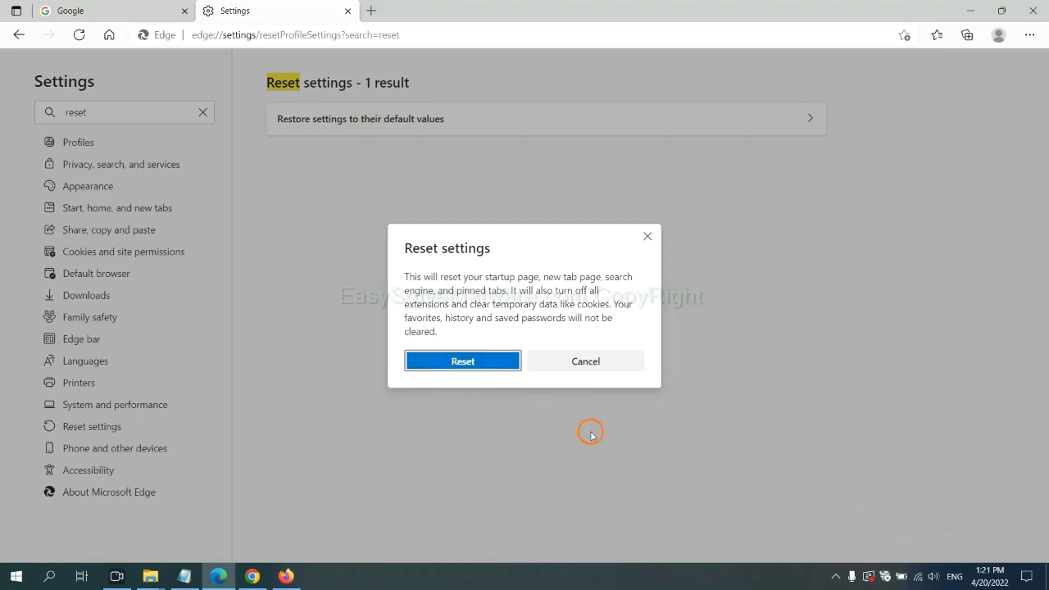